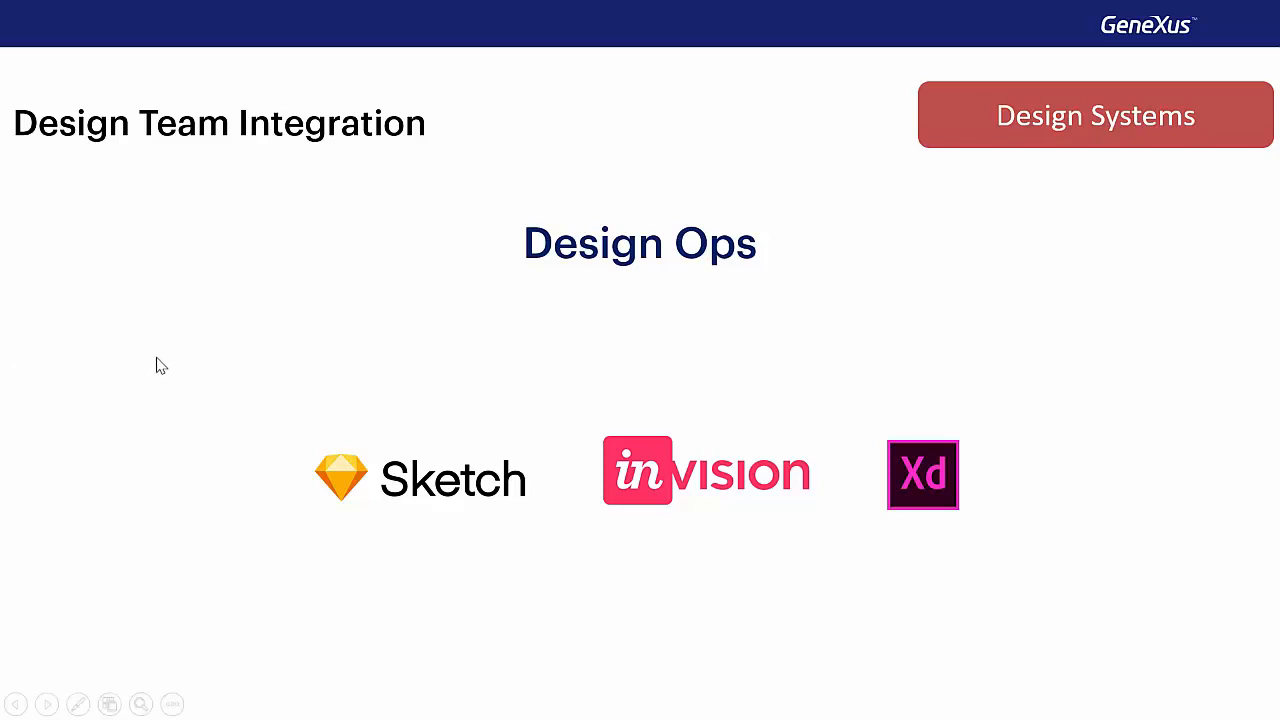
pyautogui.moveTo(430, 527)
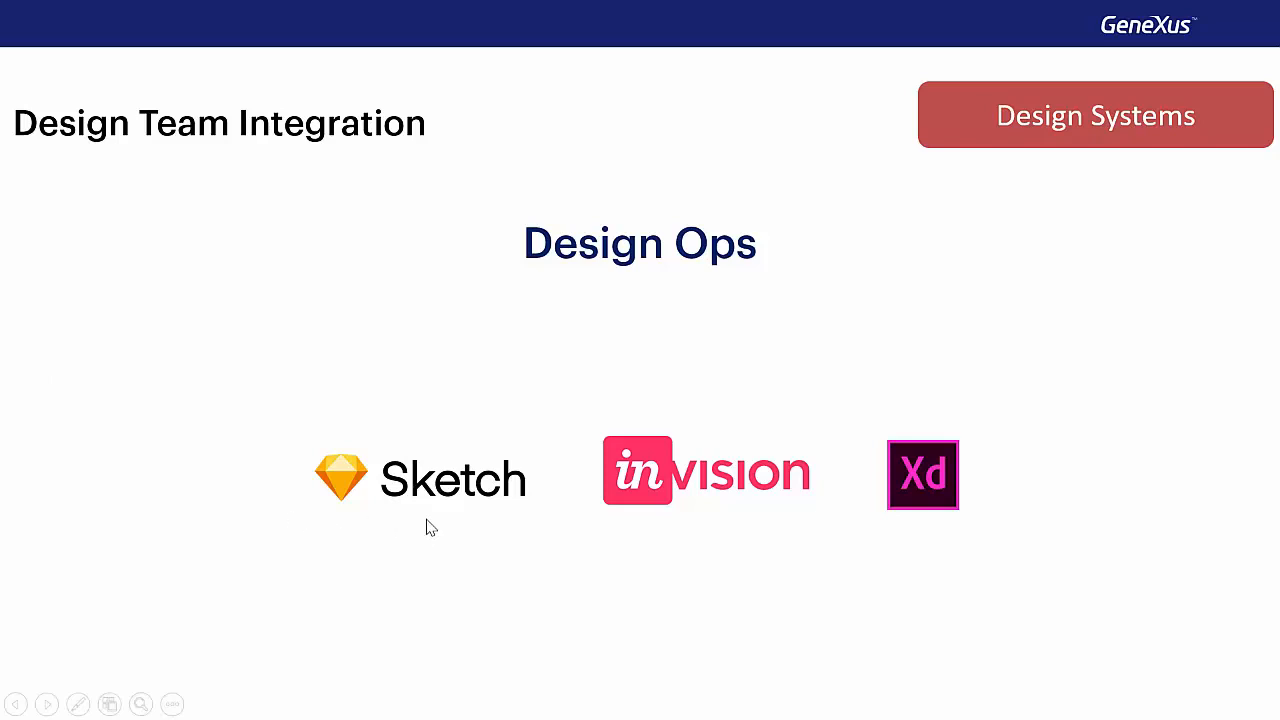
pyautogui.moveTo(635, 530)
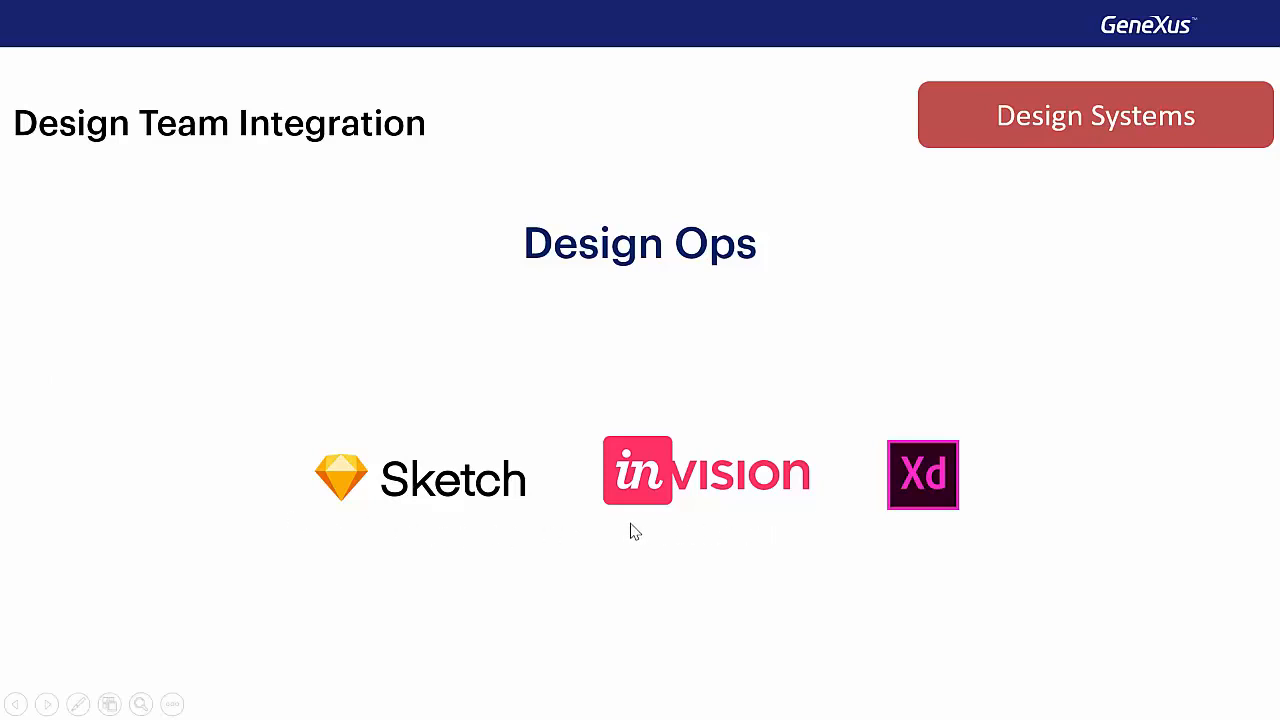
pyautogui.moveTo(640, 535)
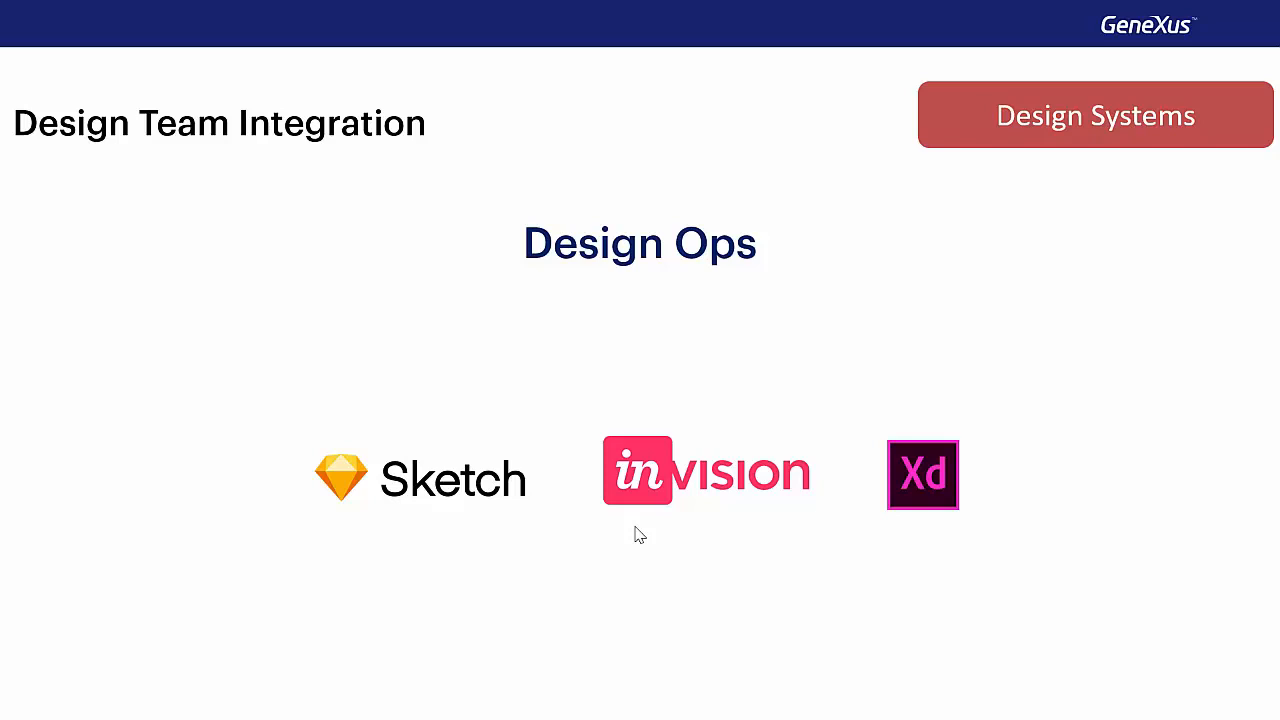
pyautogui.moveTo(443, 528)
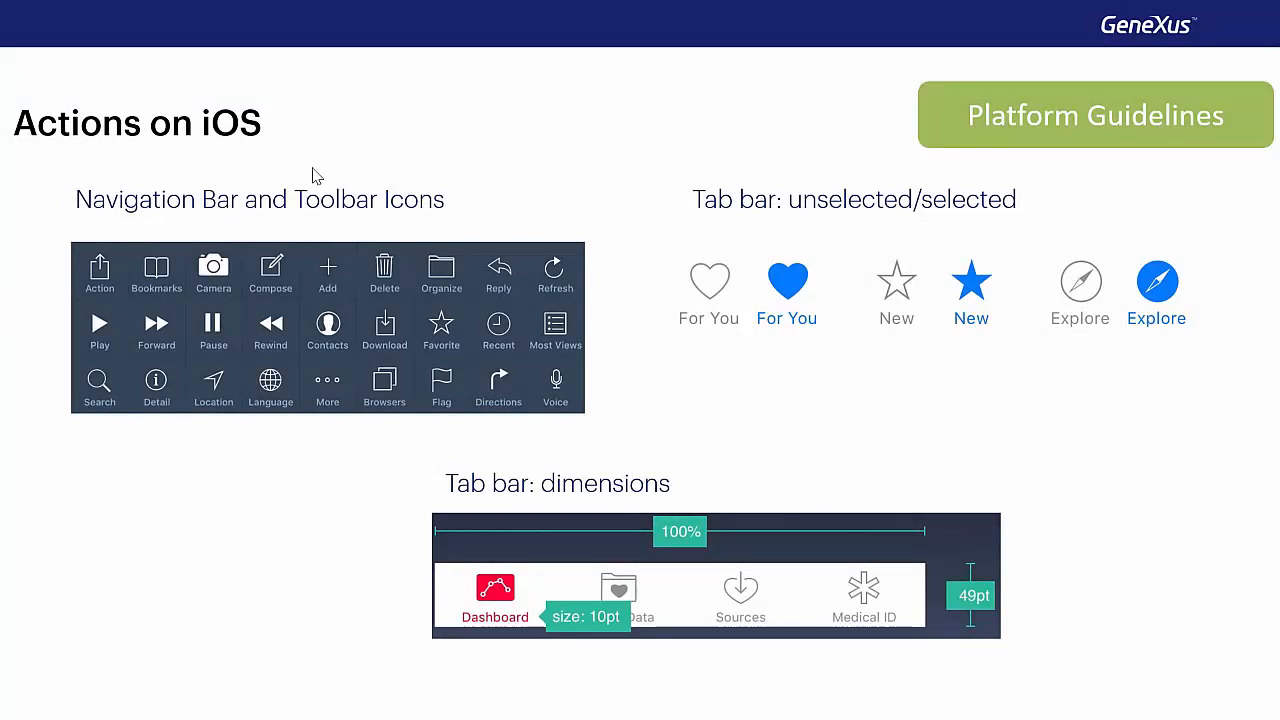
pyautogui.moveTo(311, 283)
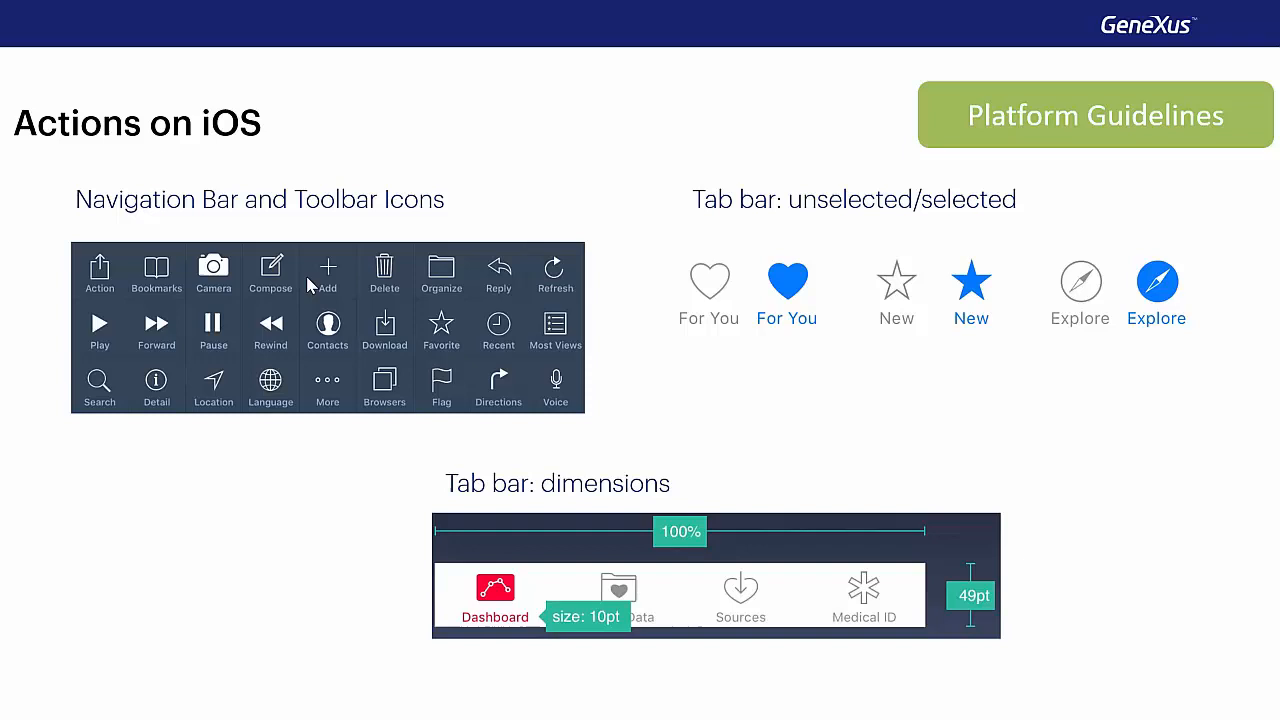
pyautogui.moveTo(143, 268)
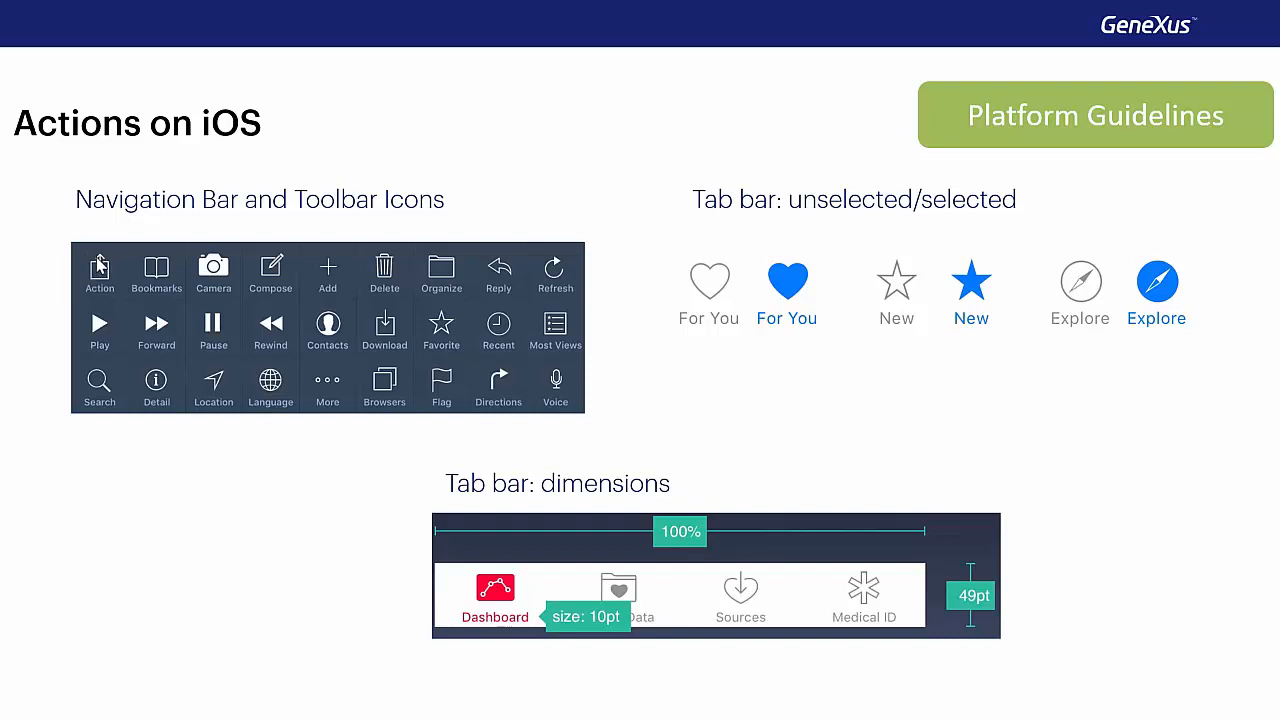
pyautogui.moveTo(85, 253)
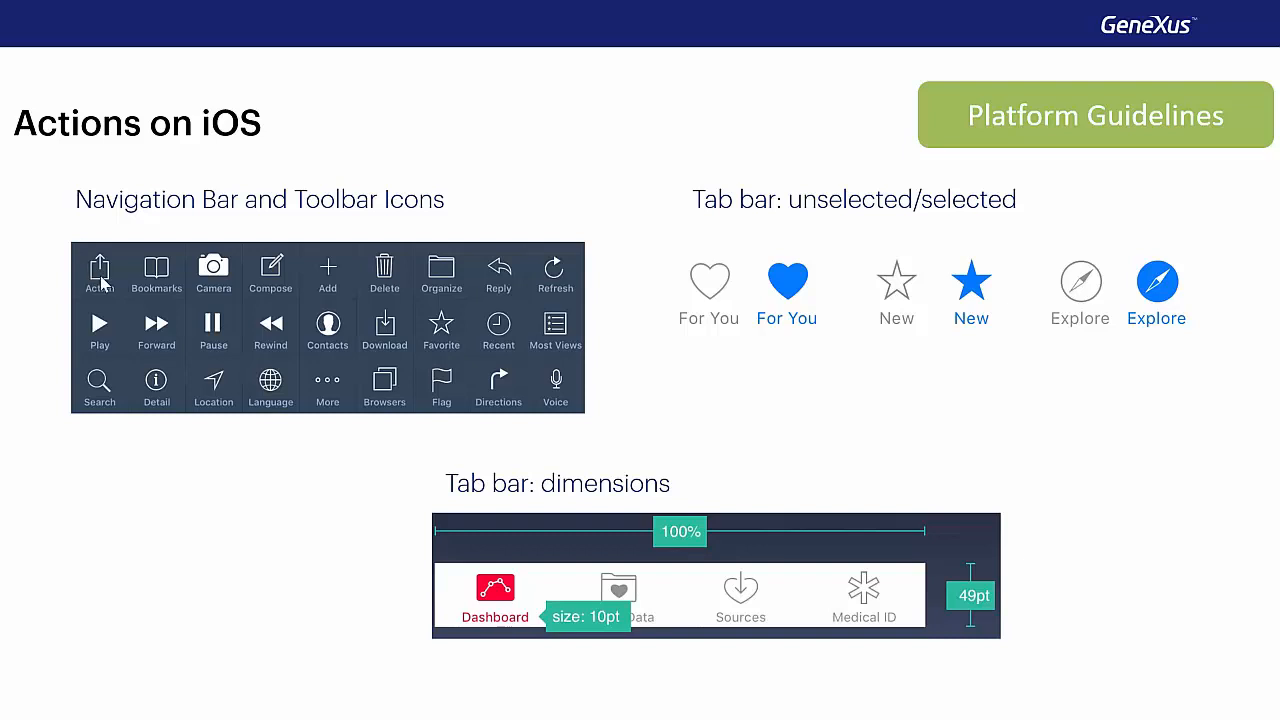
pyautogui.moveTo(883, 372)
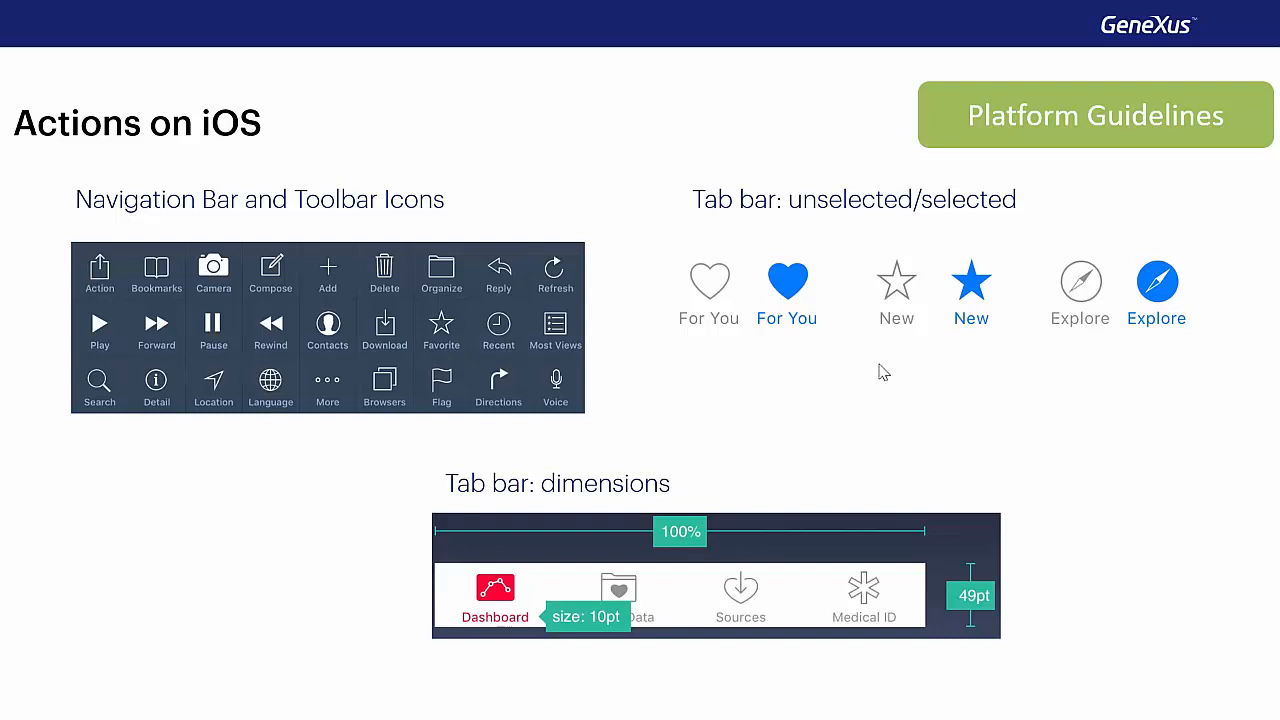
pyautogui.moveTo(864, 392)
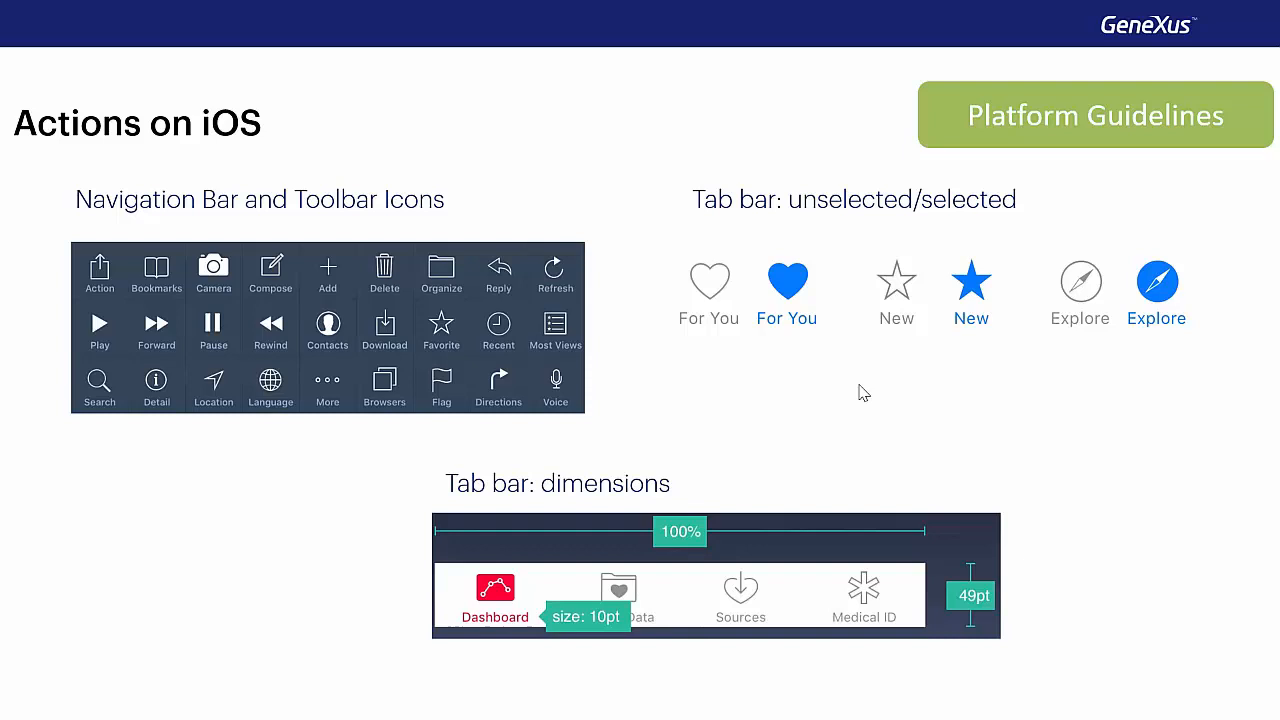
pyautogui.moveTo(730, 565)
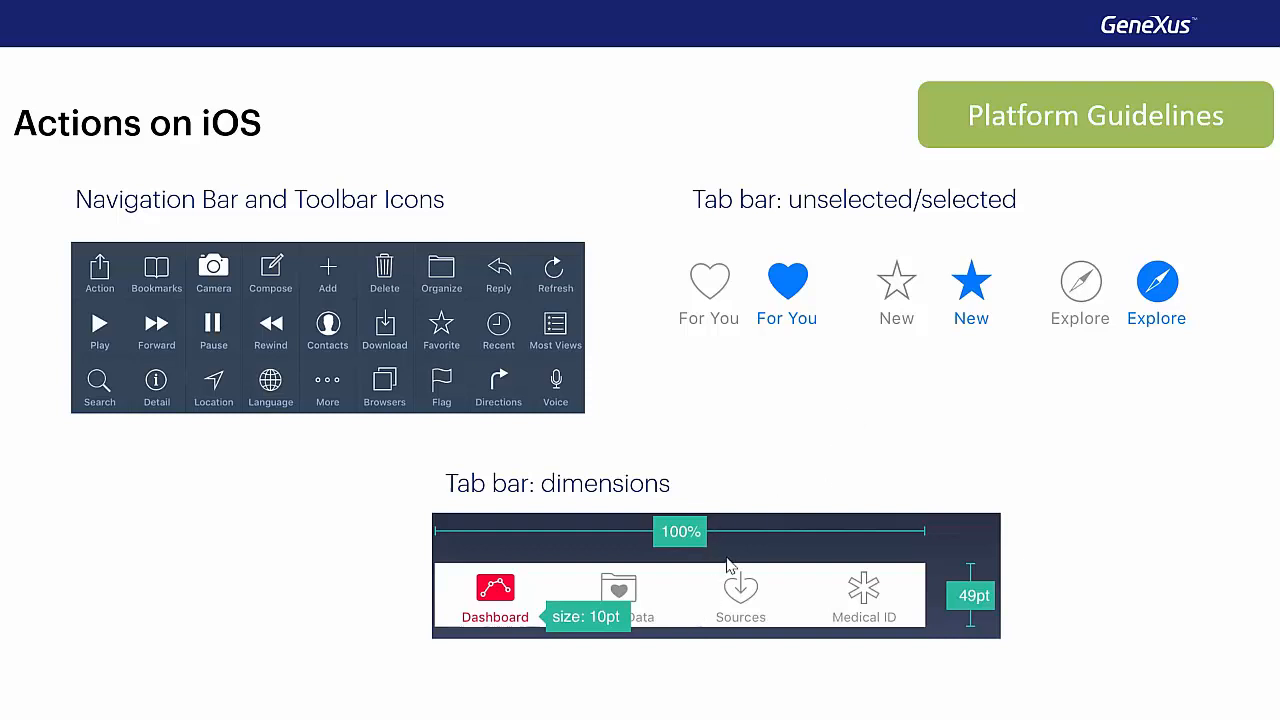
pyautogui.moveTo(792, 475)
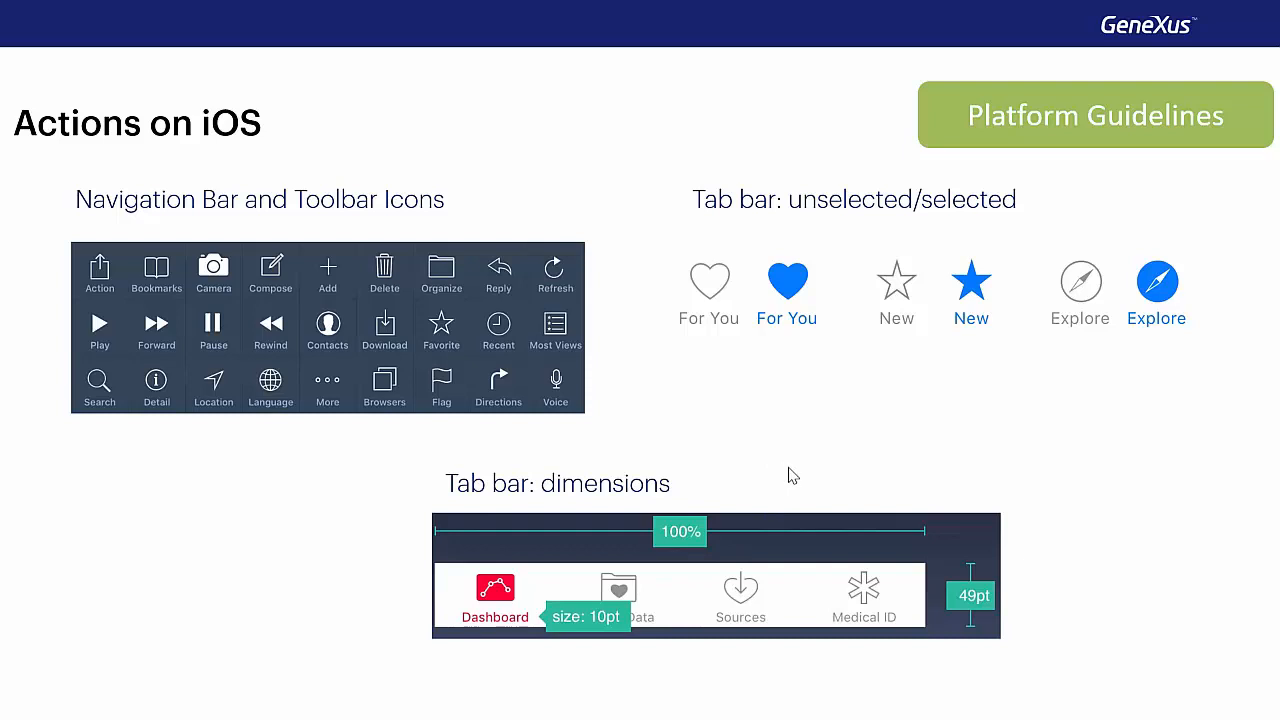
pyautogui.moveTo(807, 360)
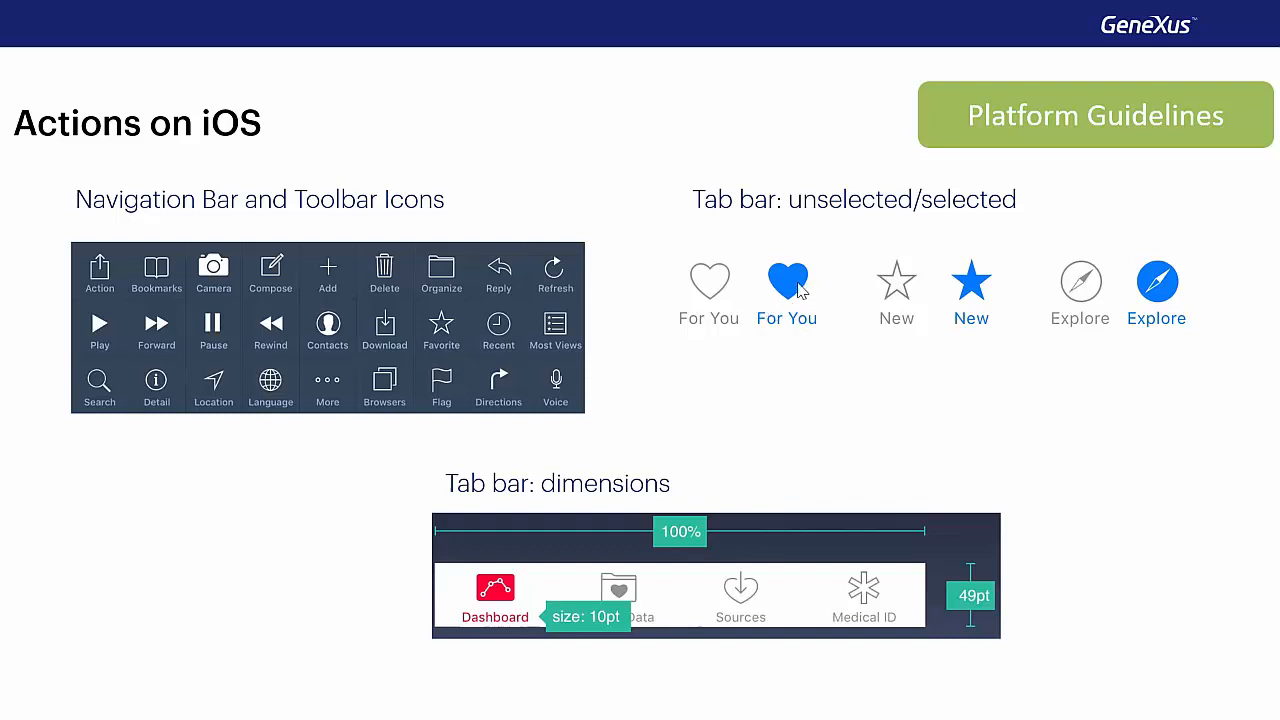
pyautogui.moveTo(735, 310)
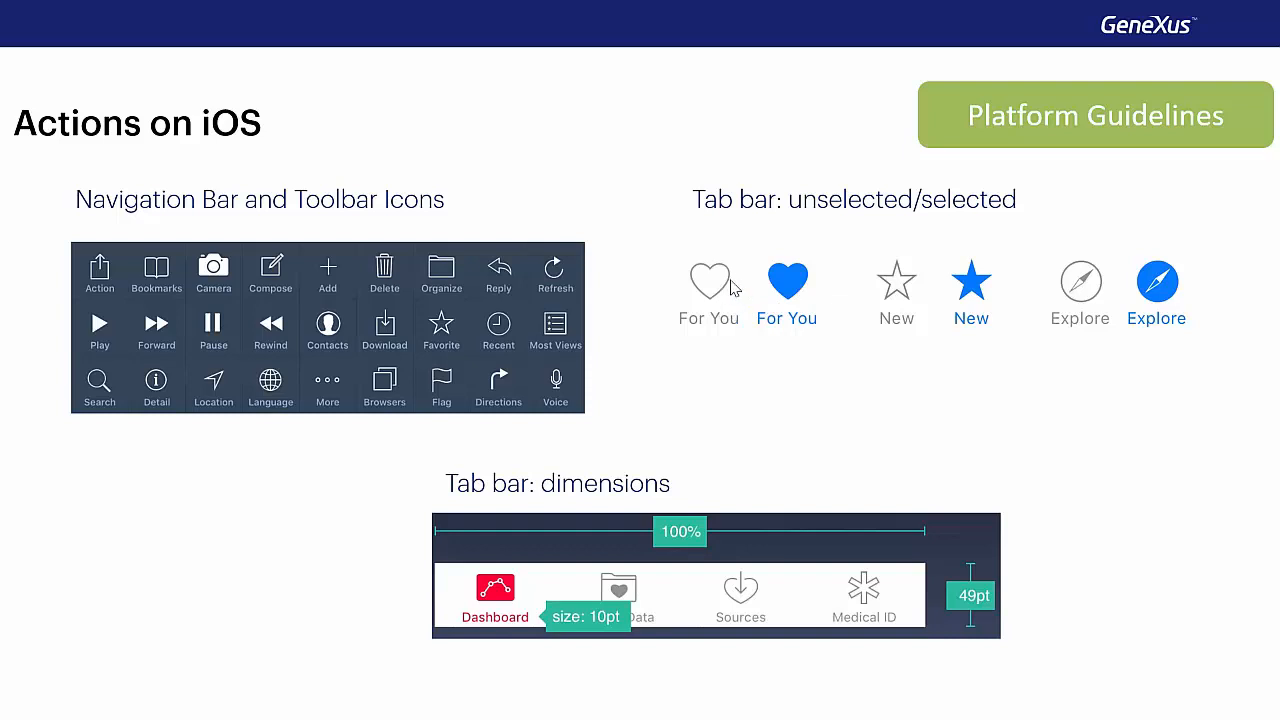
pyautogui.moveTo(708, 303)
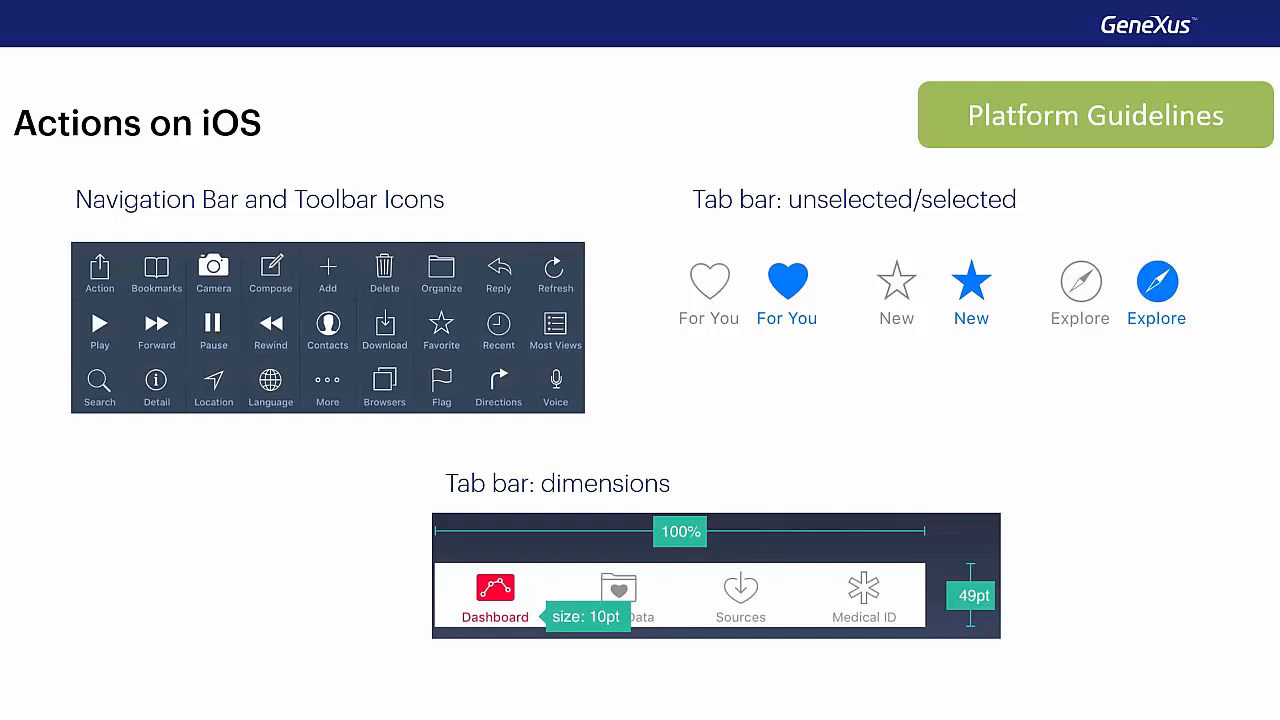
pyautogui.moveTo(705, 305)
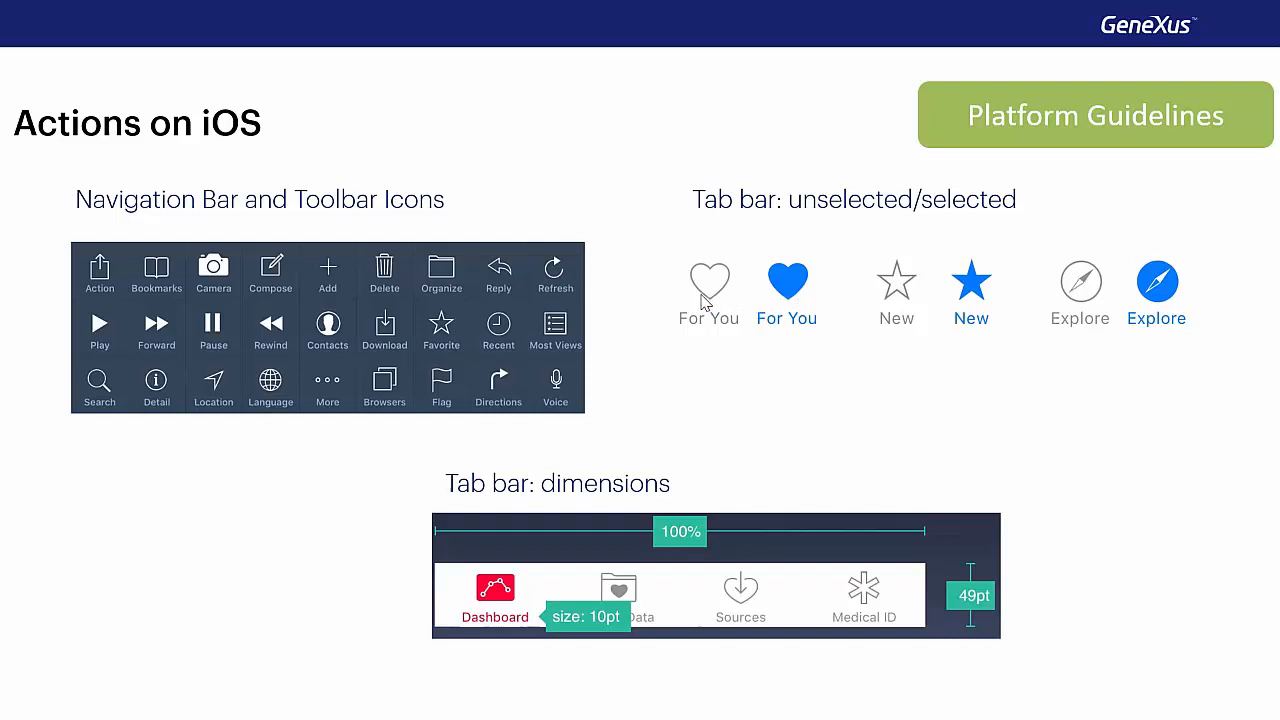
pyautogui.moveTo(775, 305)
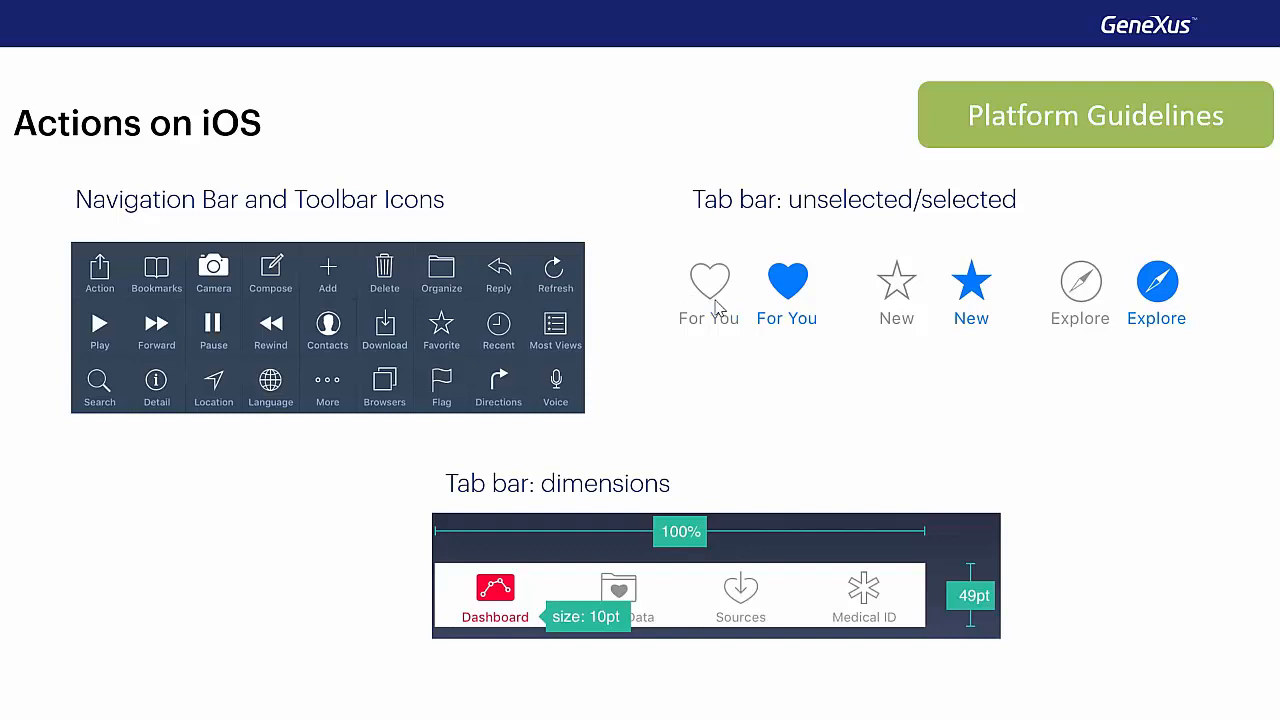
pyautogui.moveTo(745, 449)
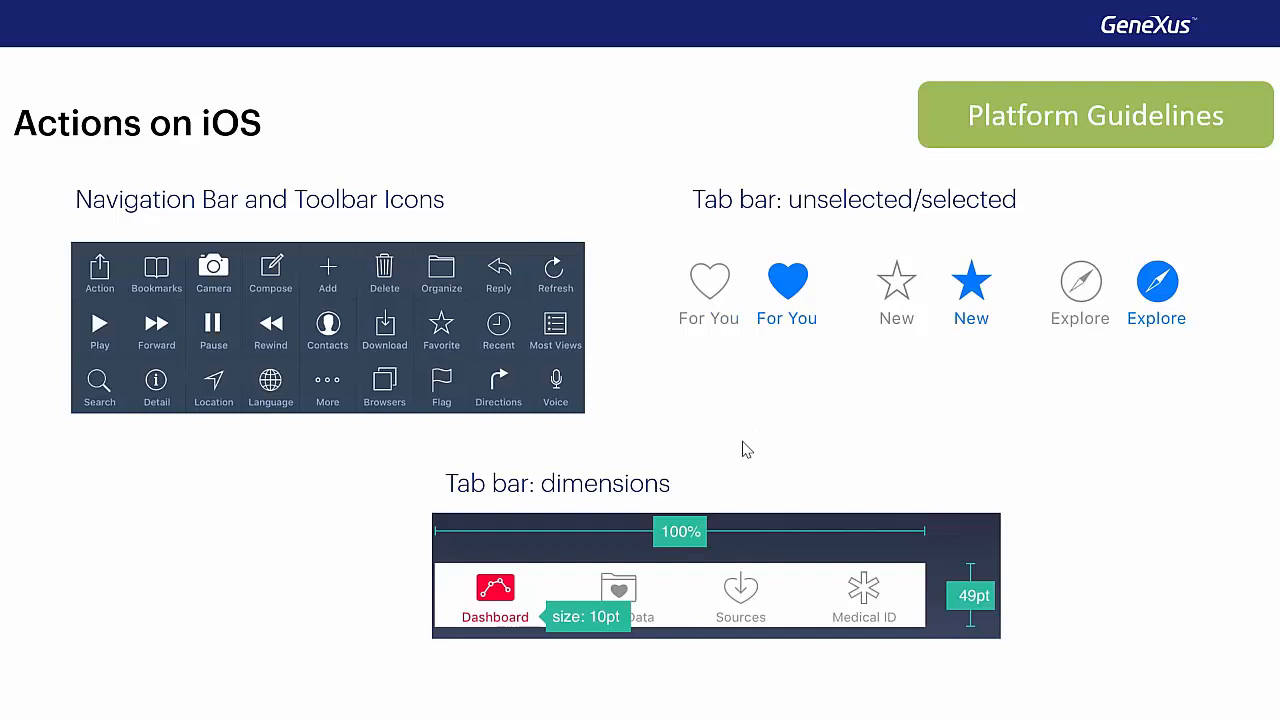
pyautogui.moveTo(760, 497)
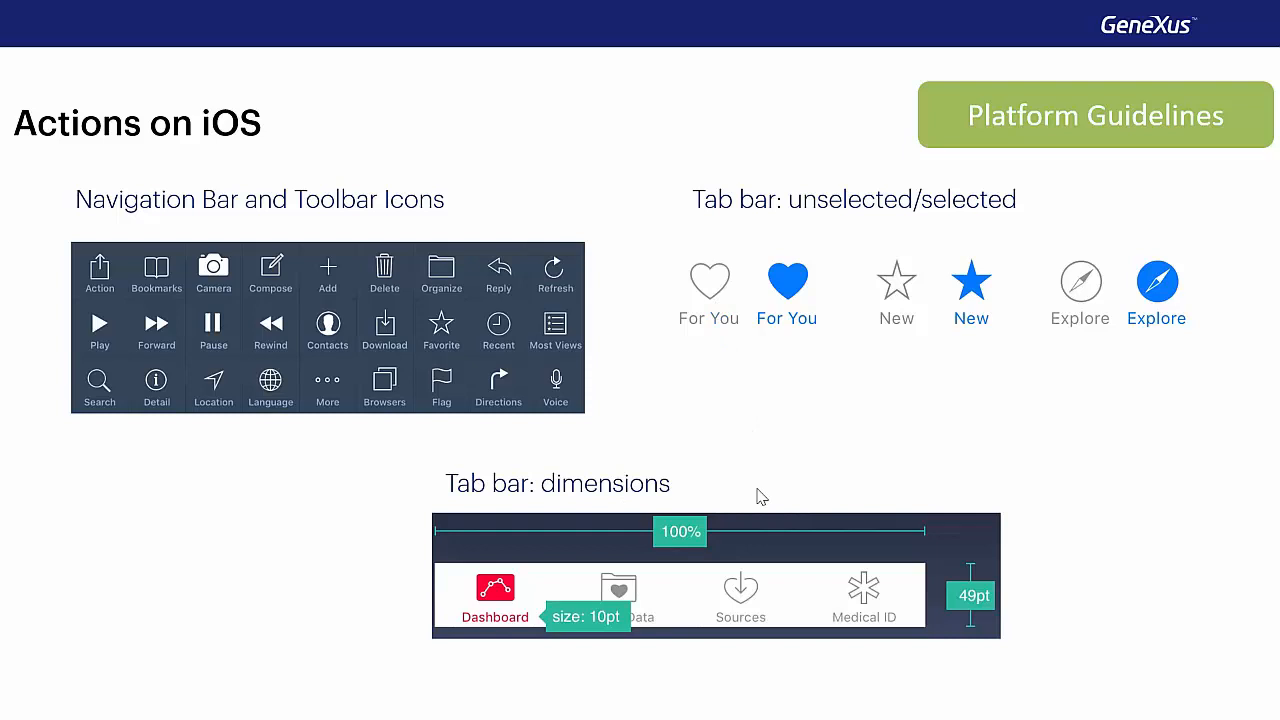
pyautogui.moveTo(808, 558)
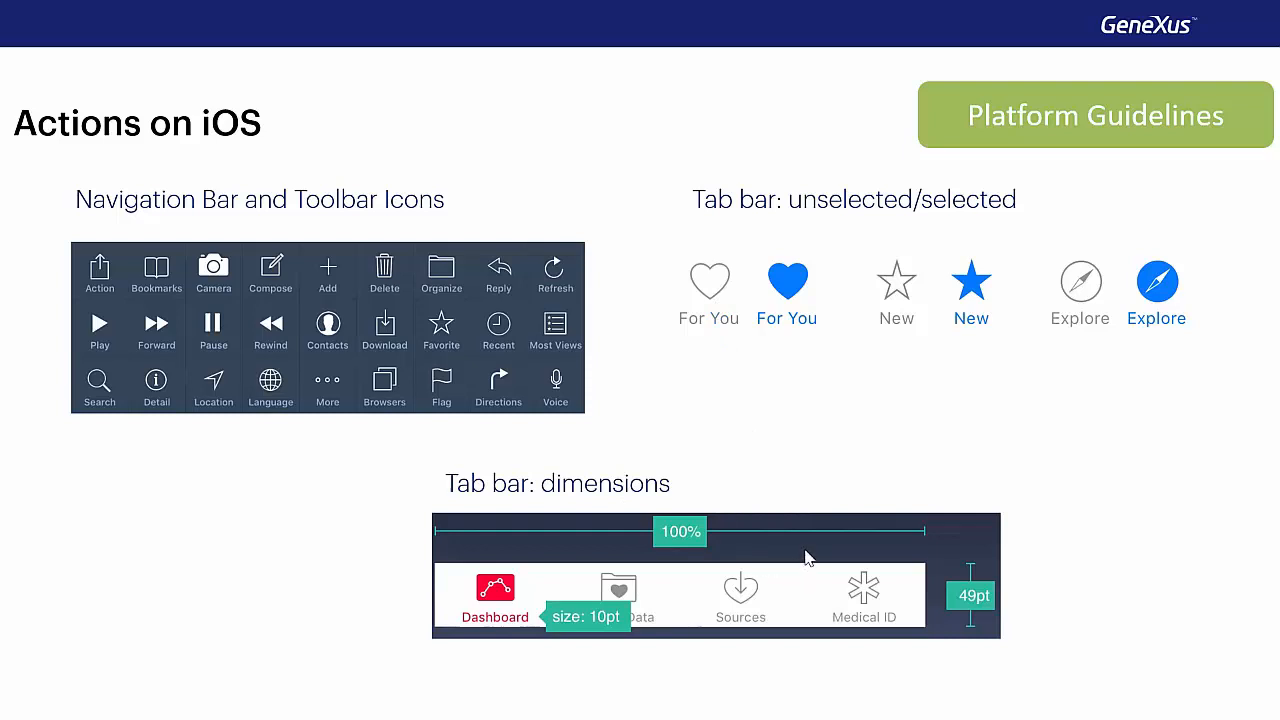
pyautogui.moveTo(795, 557)
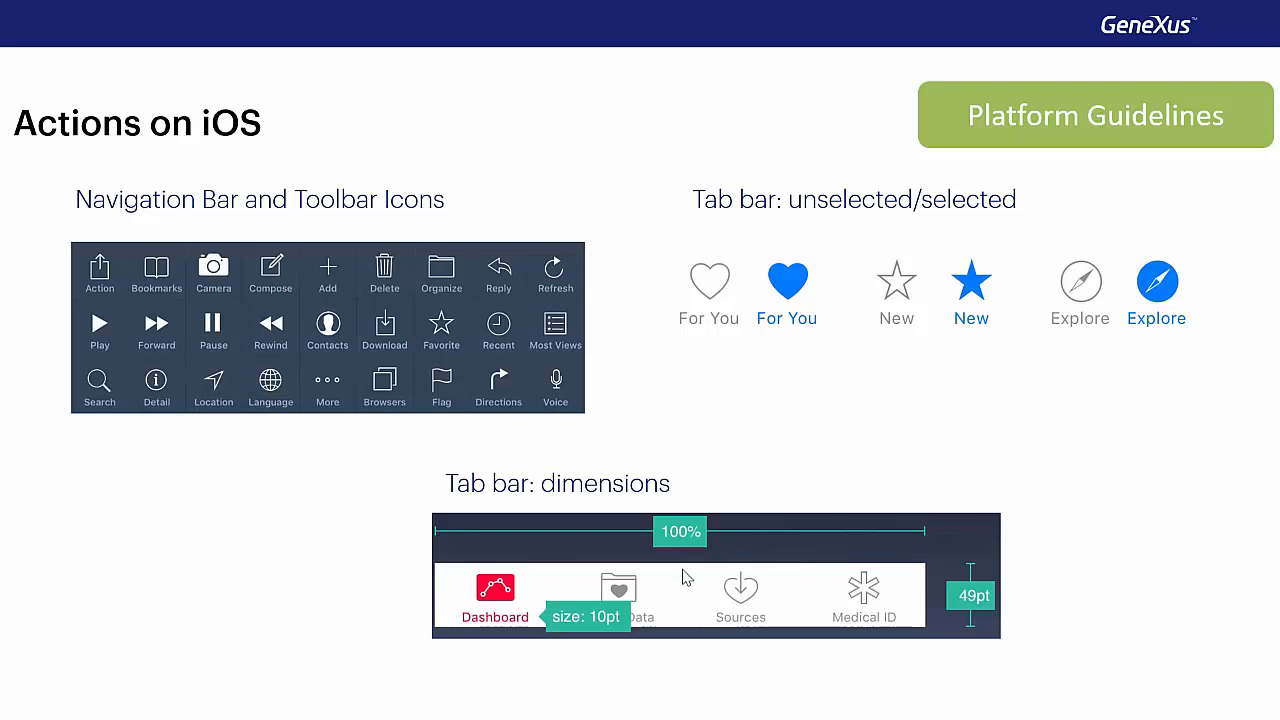
pyautogui.press('Right')
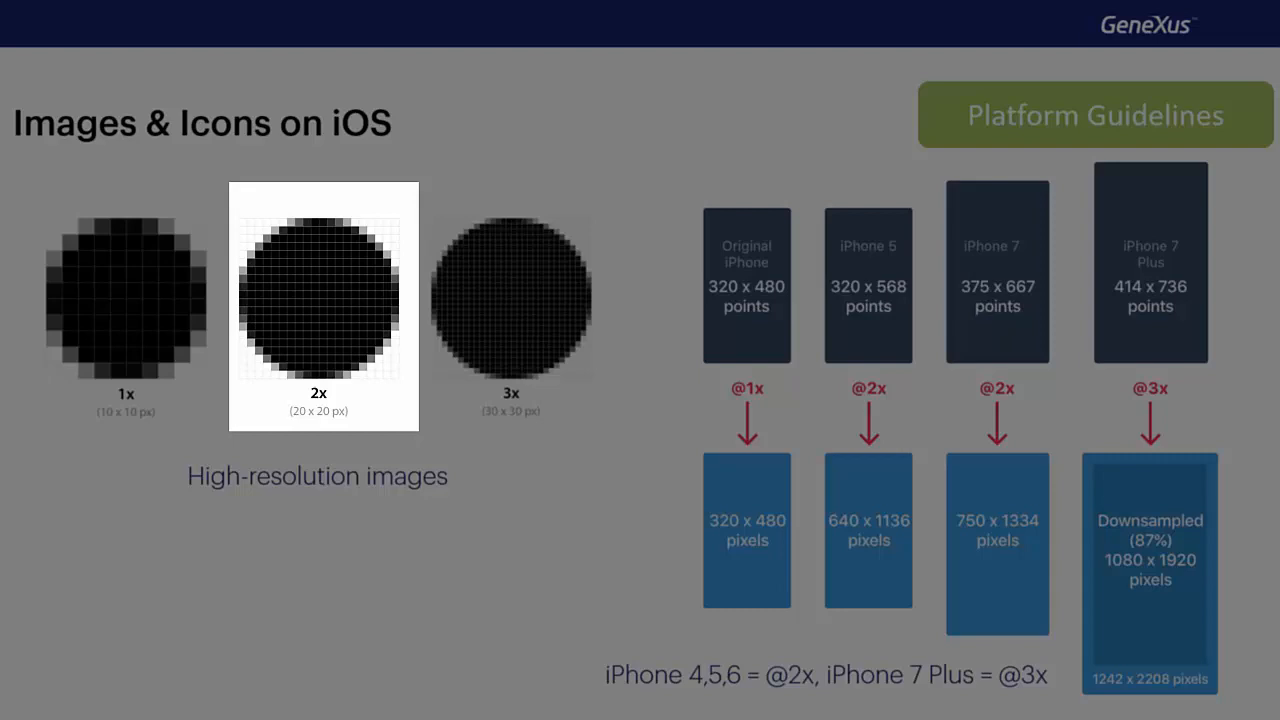
pyautogui.click(511, 297)
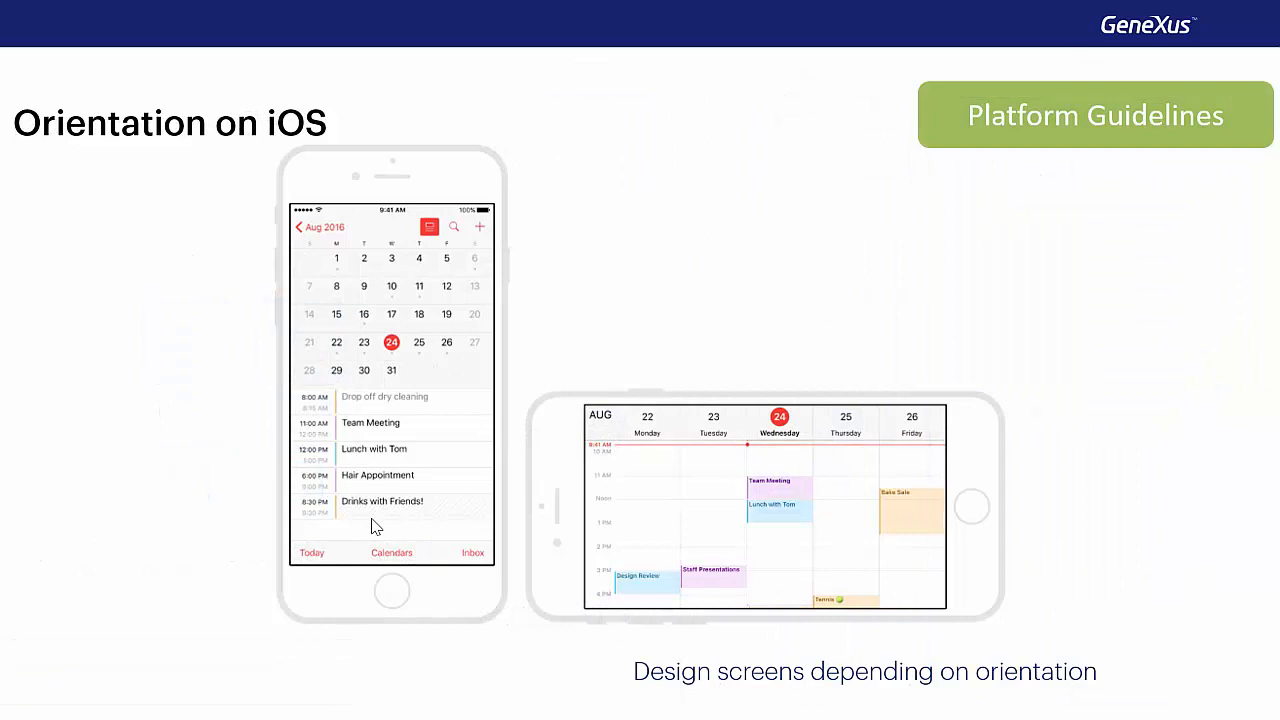
pyautogui.moveTo(440, 397)
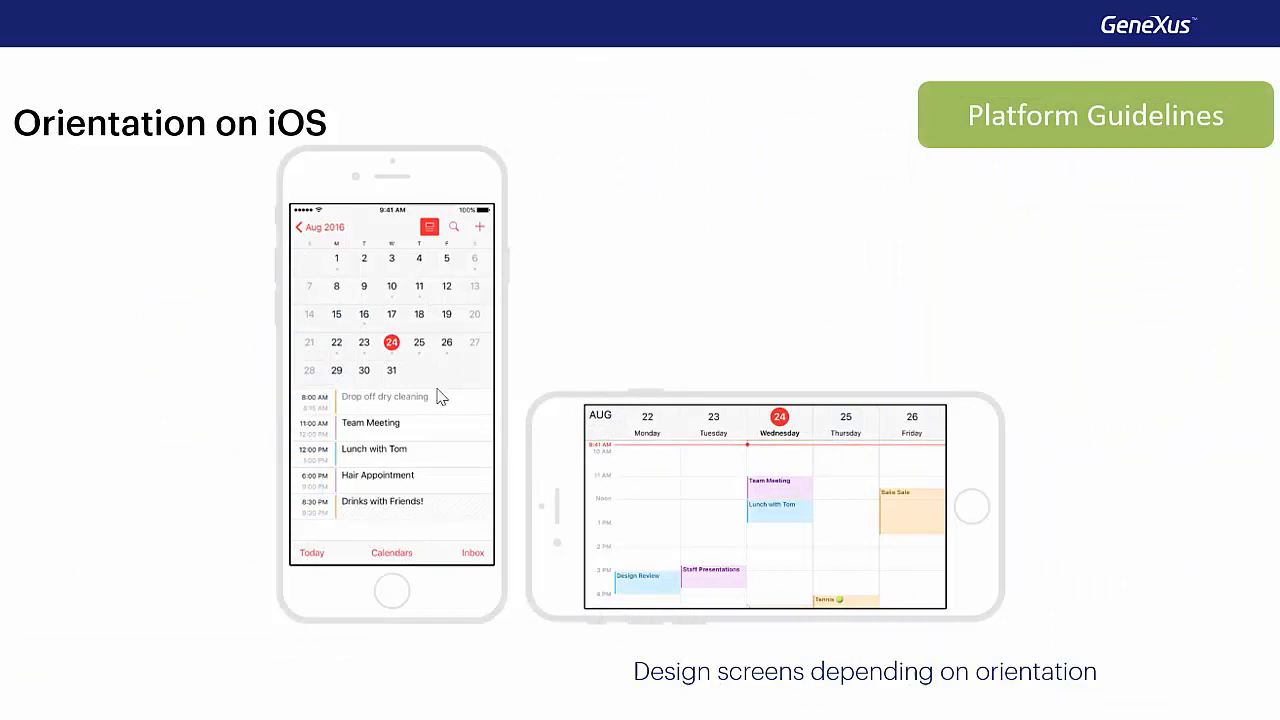
pyautogui.moveTo(408, 468)
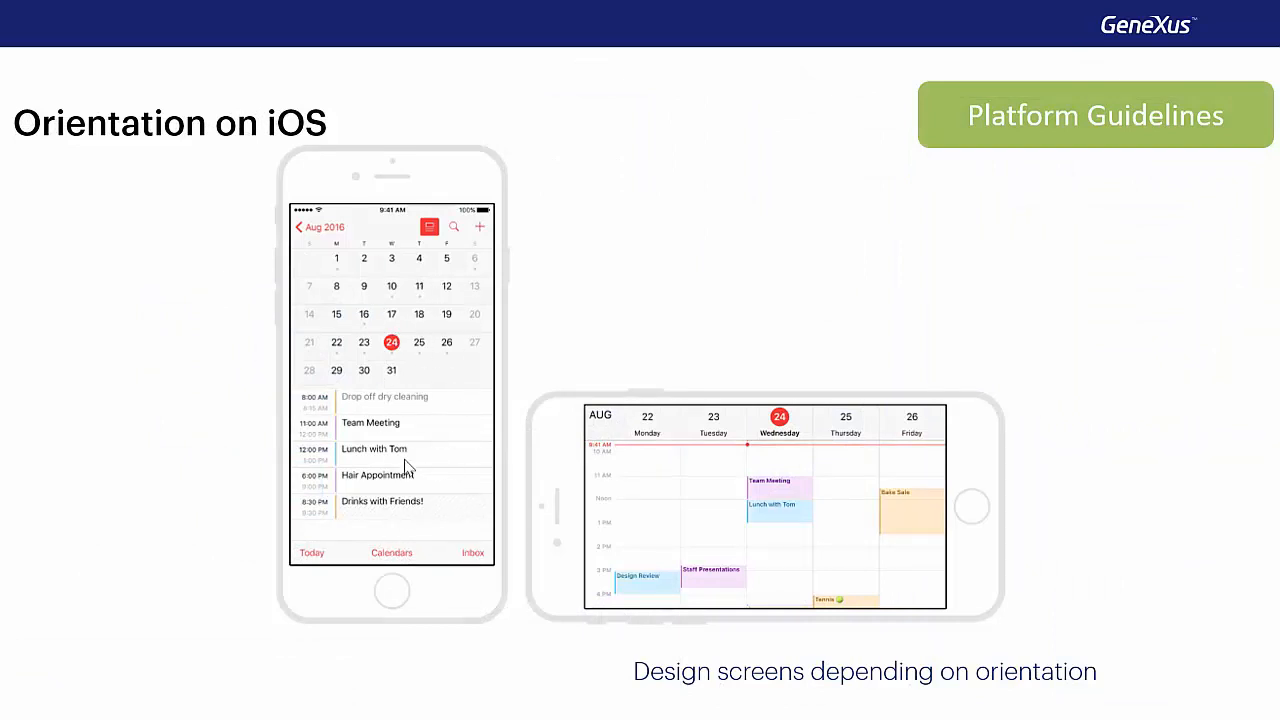
pyautogui.moveTo(790, 519)
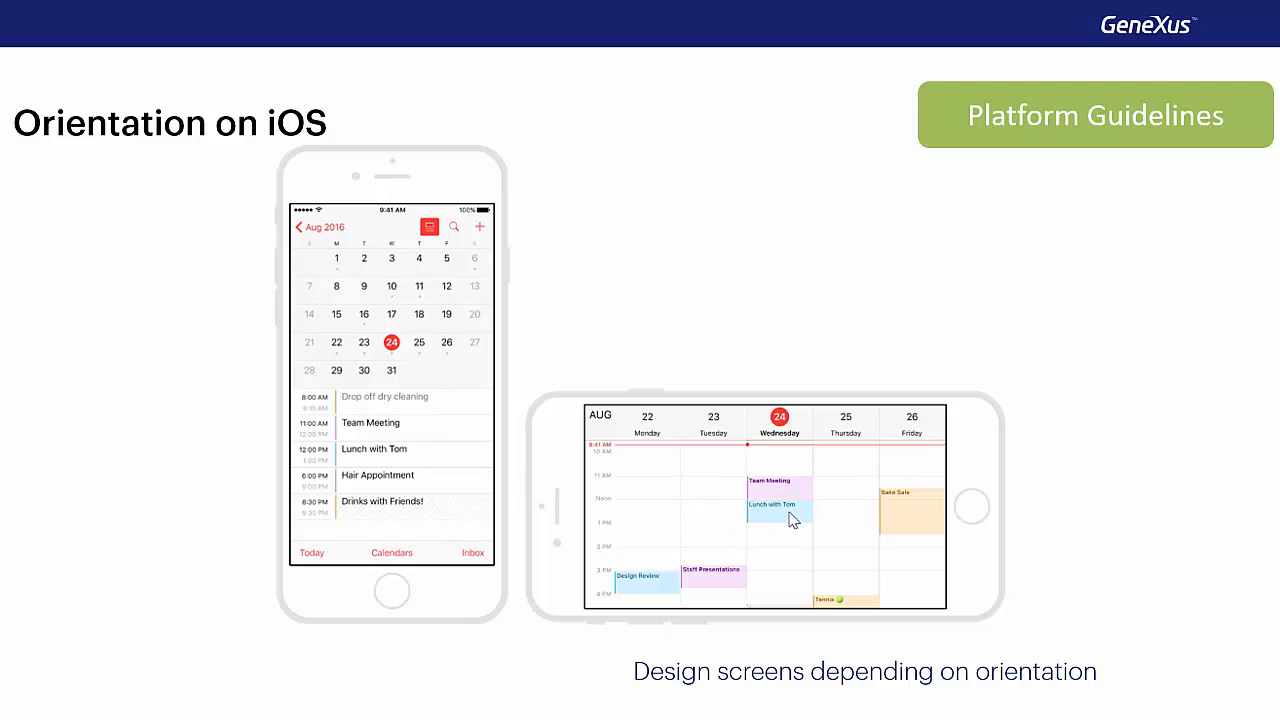
pyautogui.moveTo(740, 517)
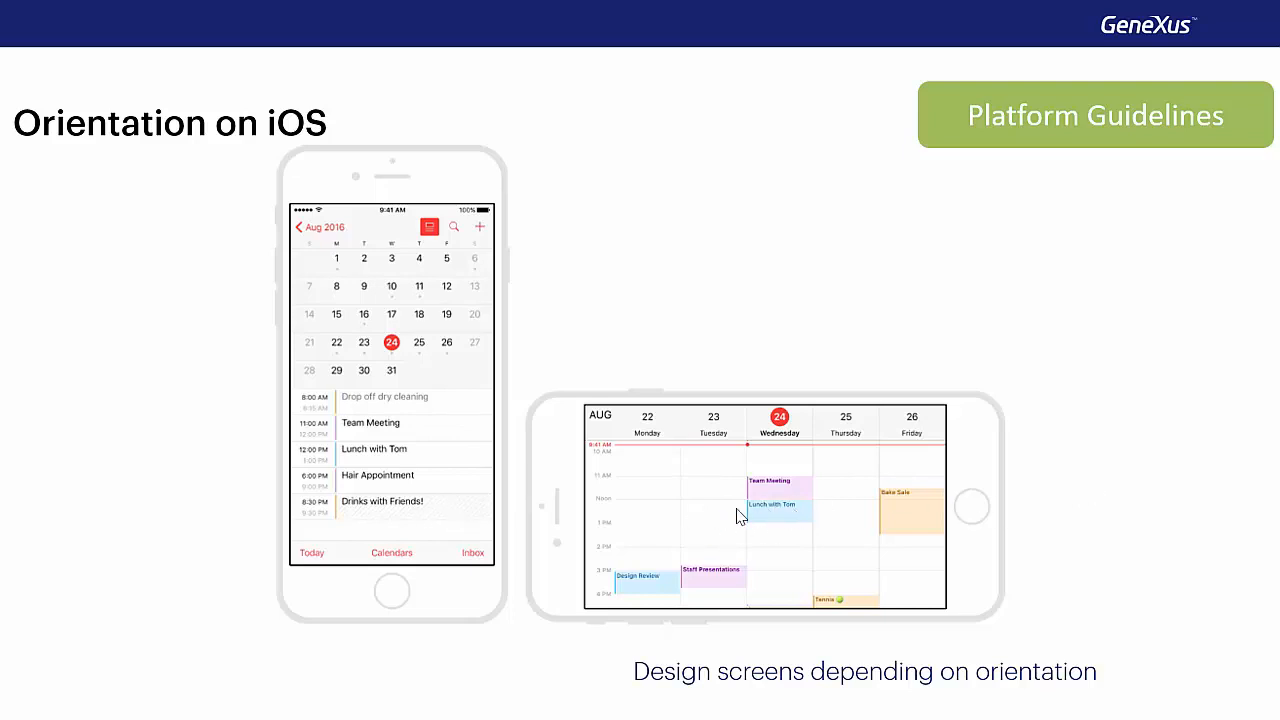
pyautogui.moveTo(748, 522)
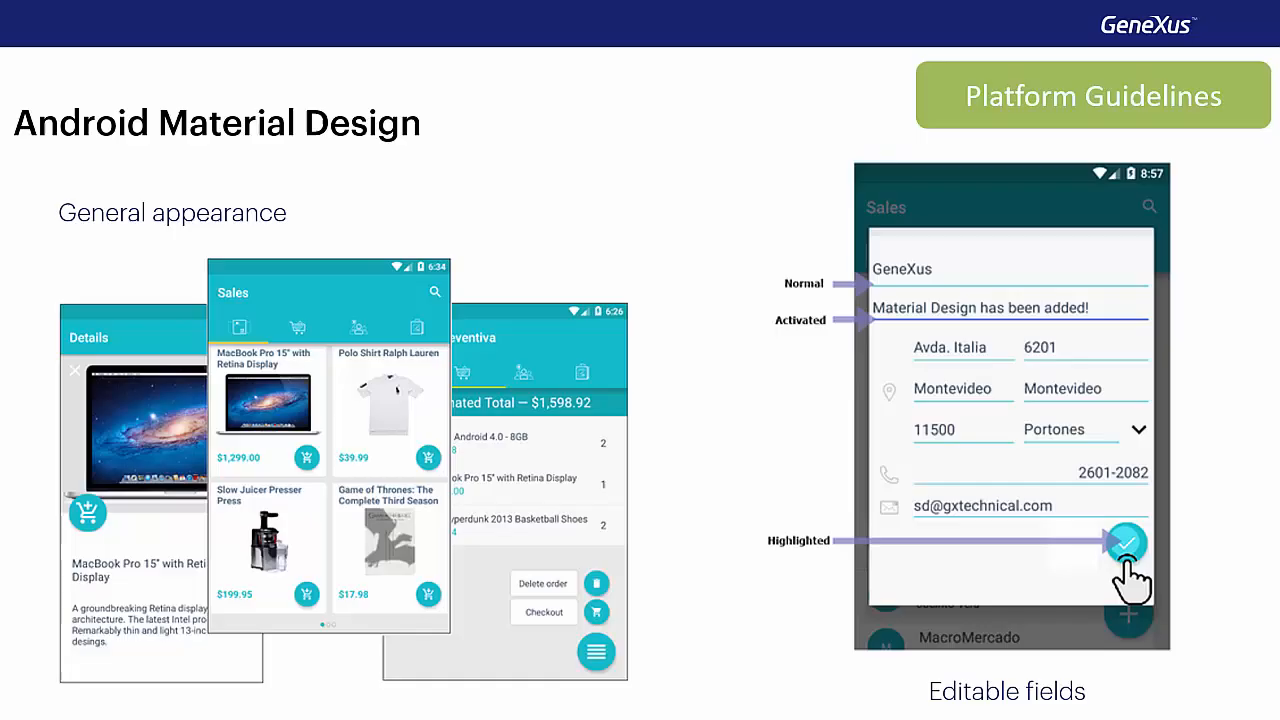
# Move to the Action Bar & Dialogs on Android slide showing Primary Color Dark, Primary Color and Action Tint
pyautogui.press('Right')
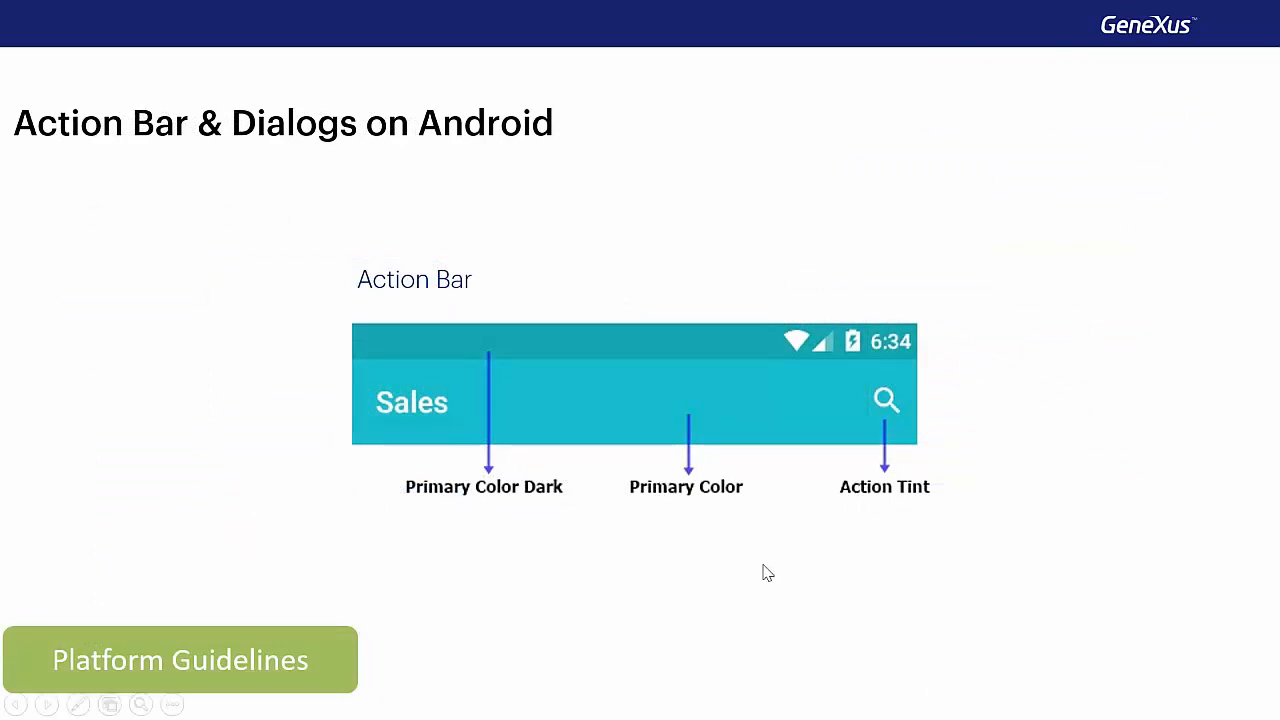
pyautogui.moveTo(730, 602)
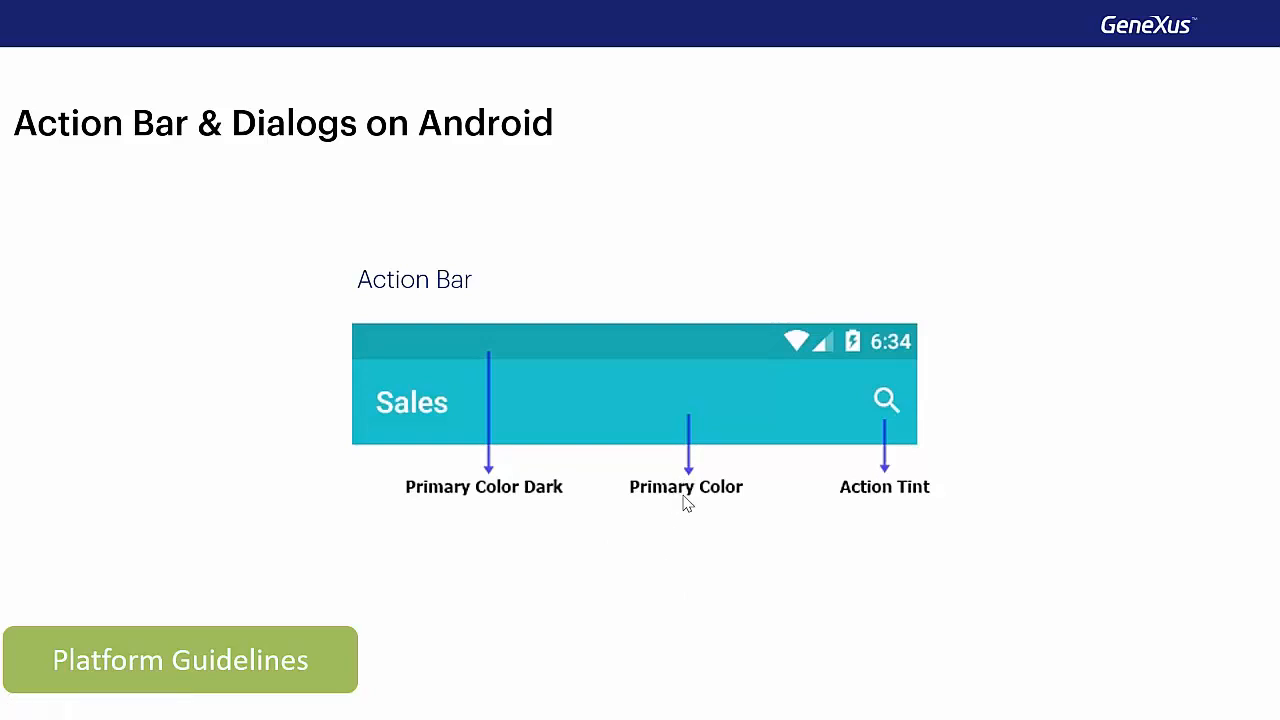
pyautogui.moveTo(593, 350)
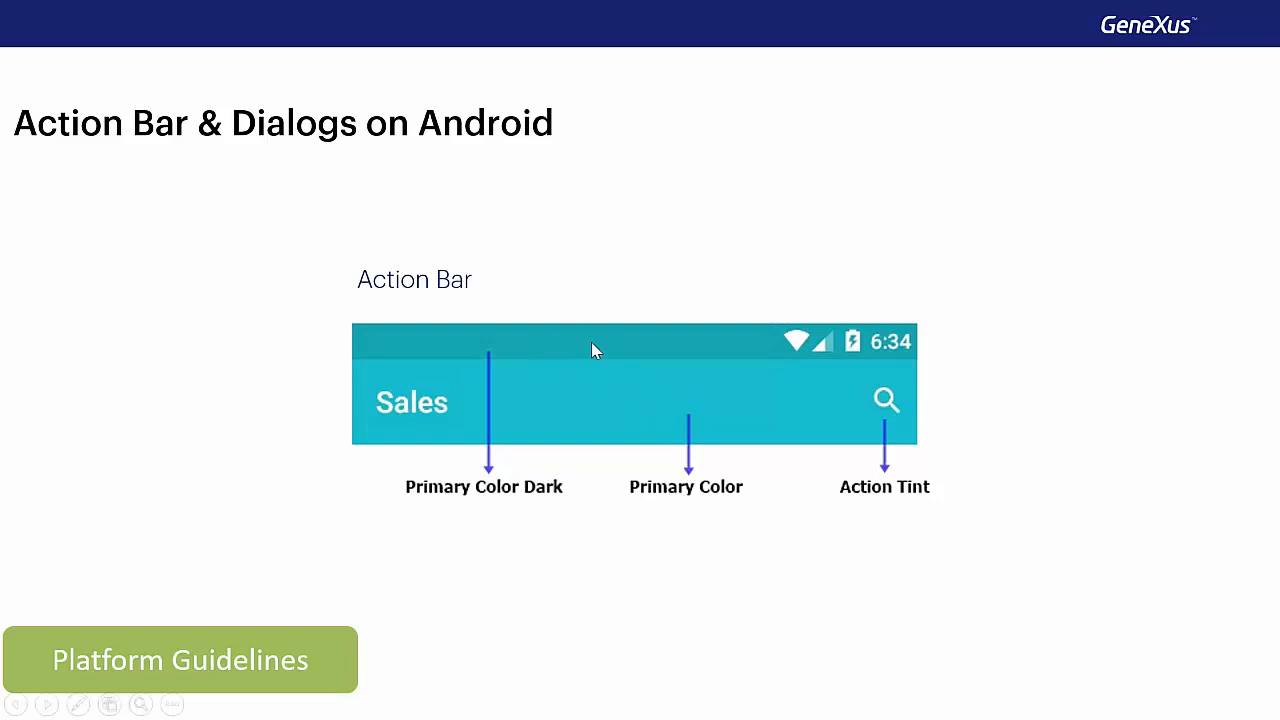
pyautogui.moveTo(687, 348)
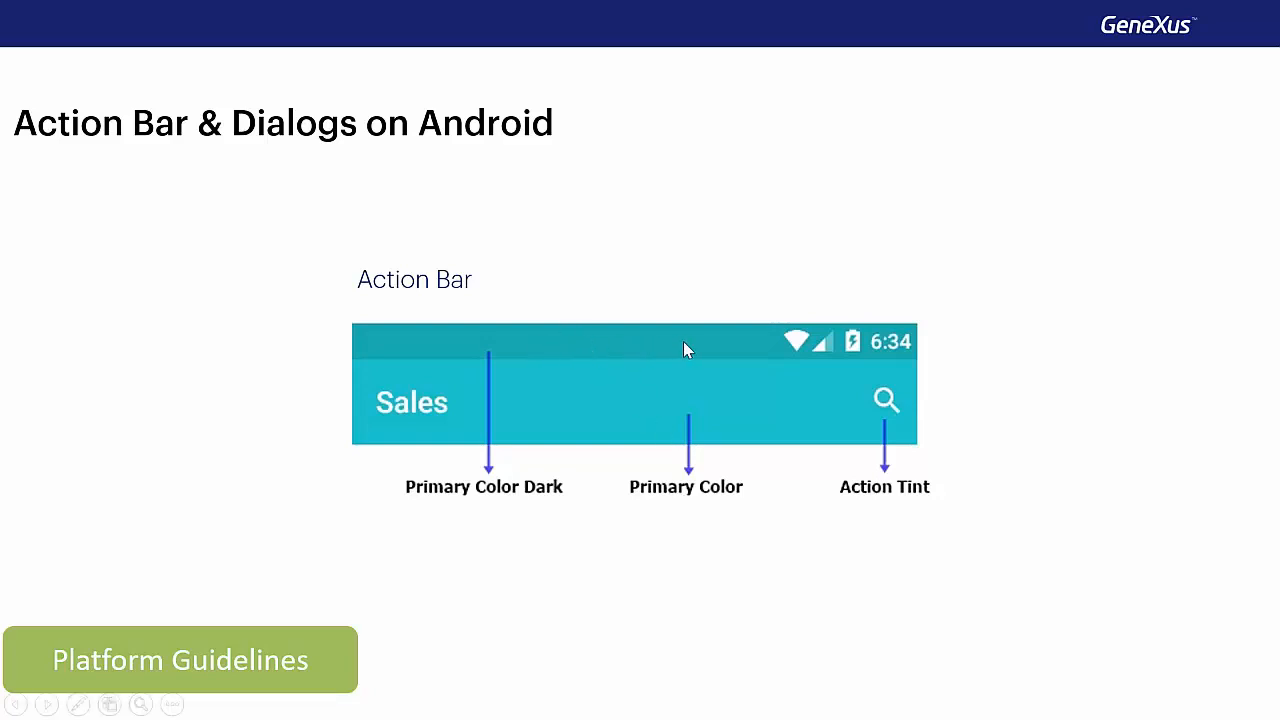
pyautogui.moveTo(793, 340)
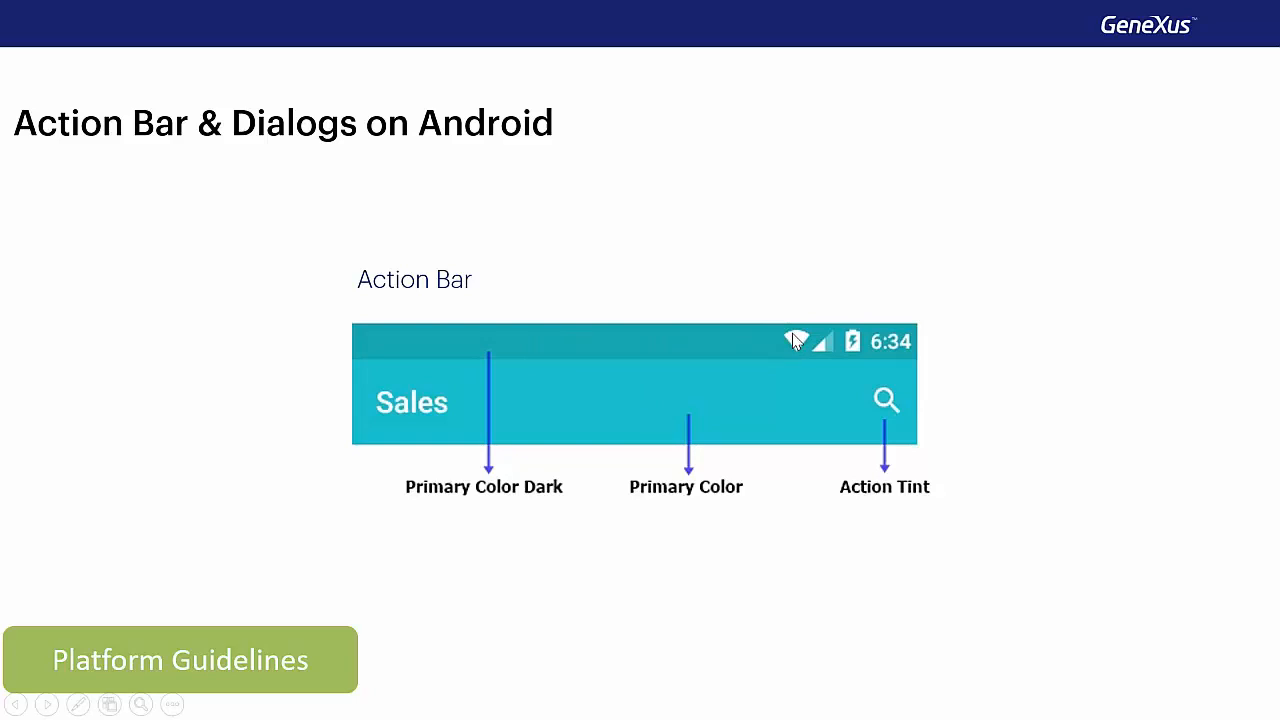
pyautogui.moveTo(802, 367)
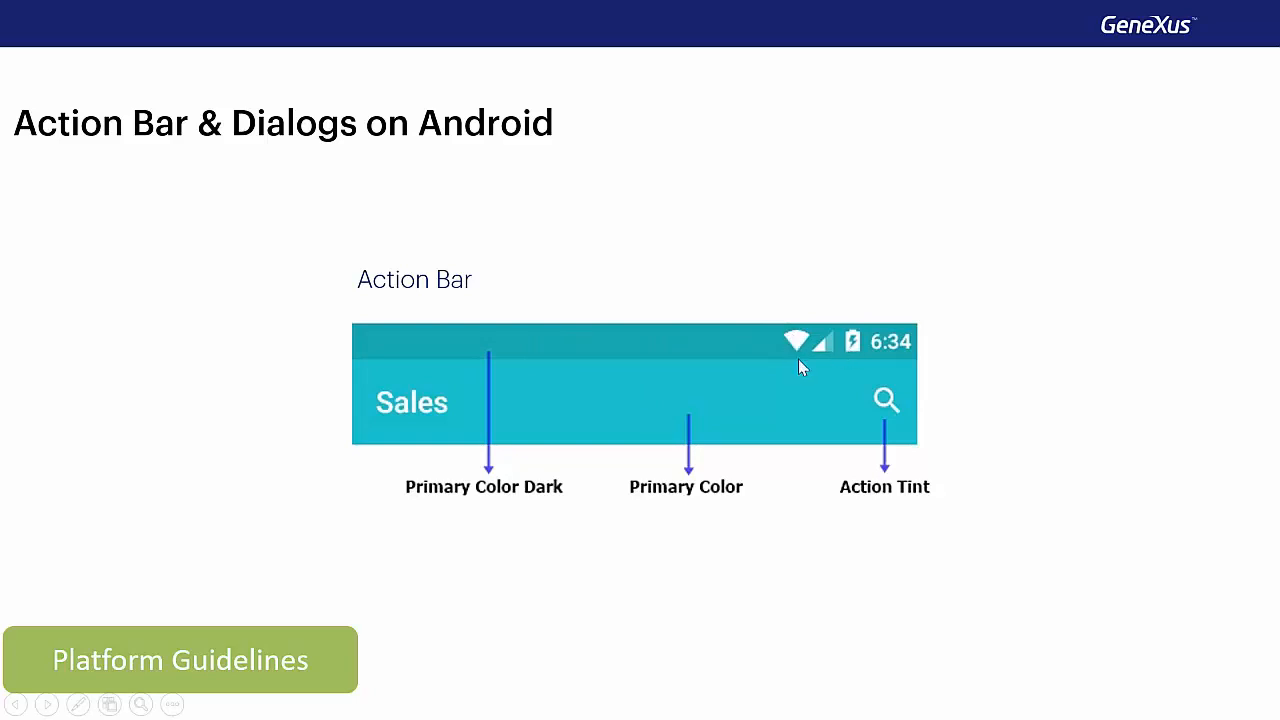
pyautogui.moveTo(565, 520)
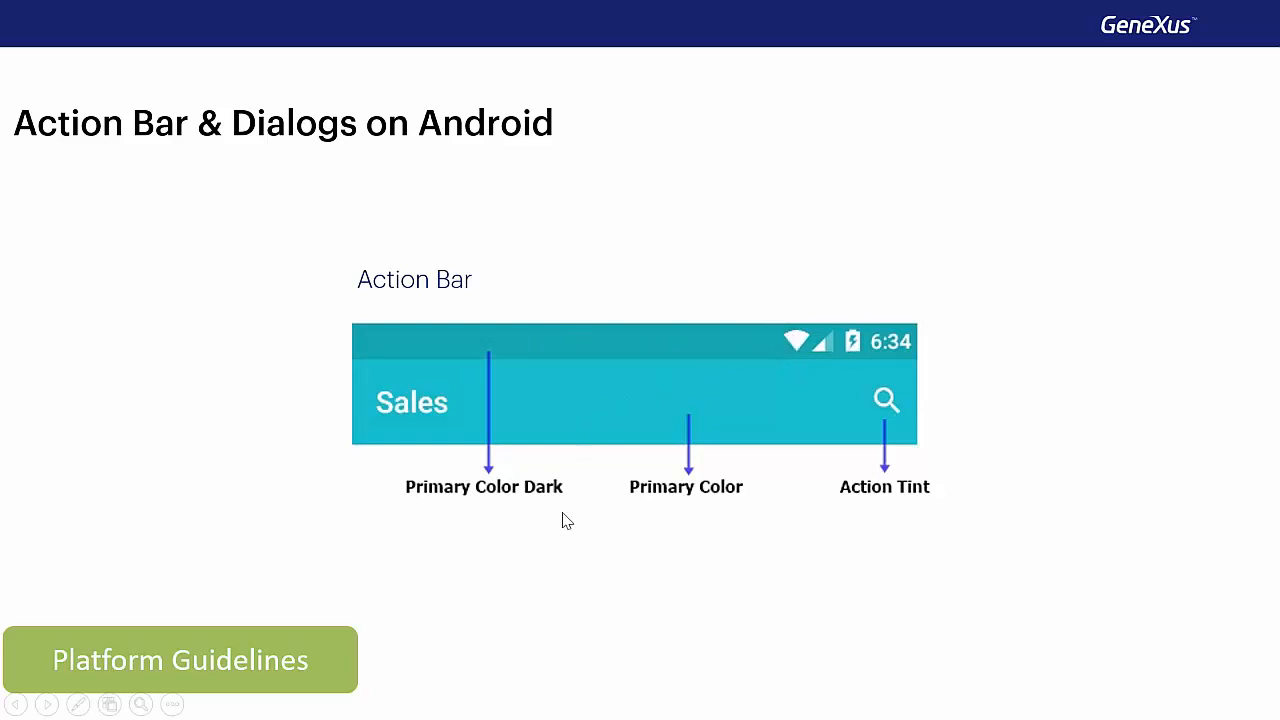
pyautogui.moveTo(442, 524)
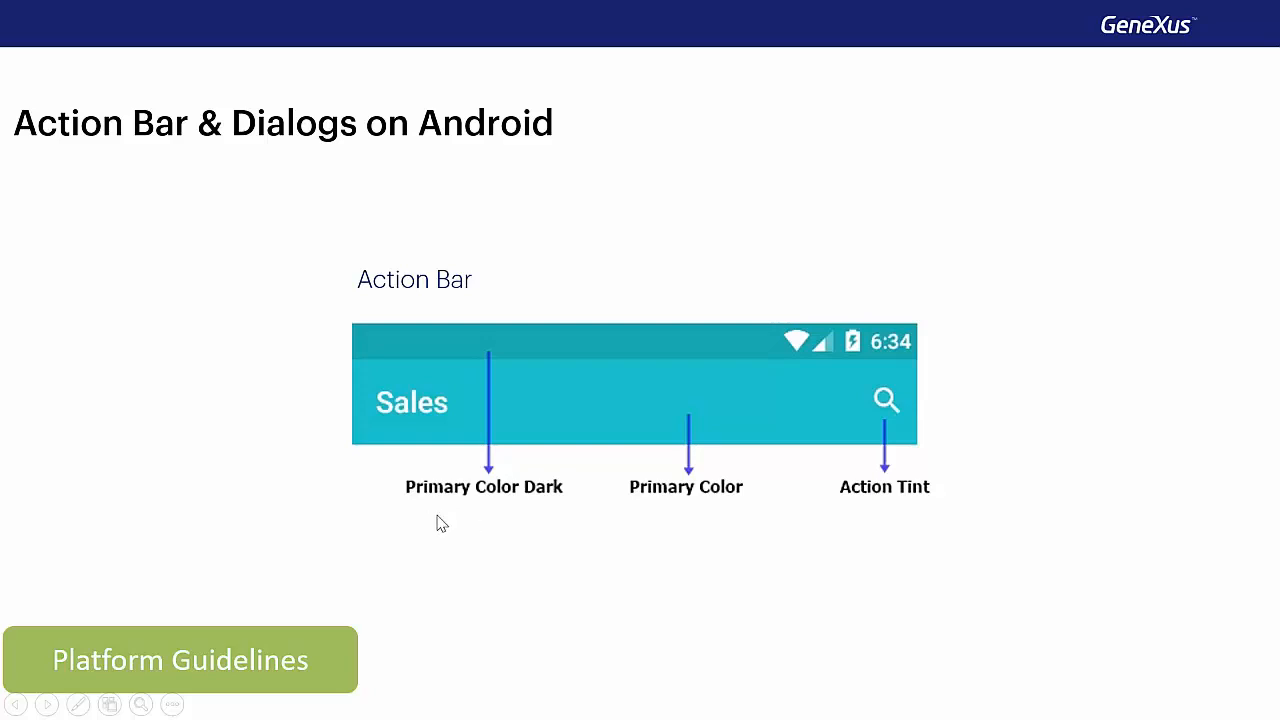
pyautogui.moveTo(488, 522)
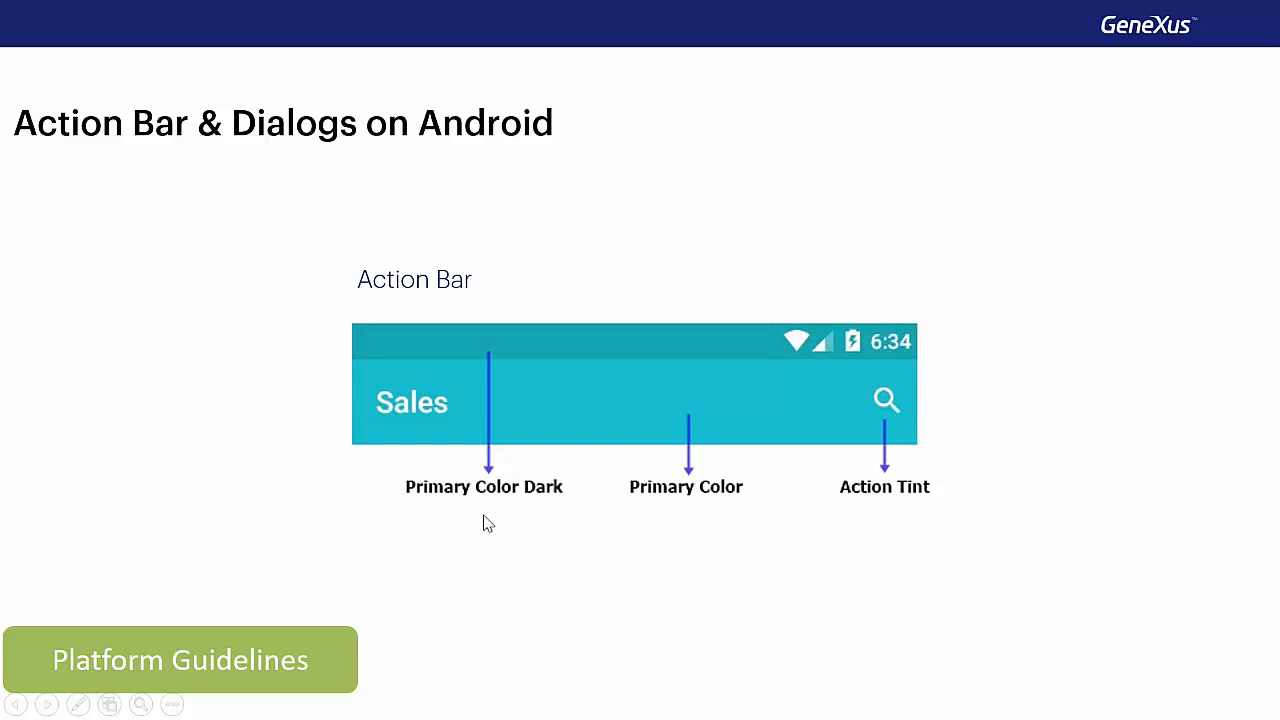
pyautogui.moveTo(875, 443)
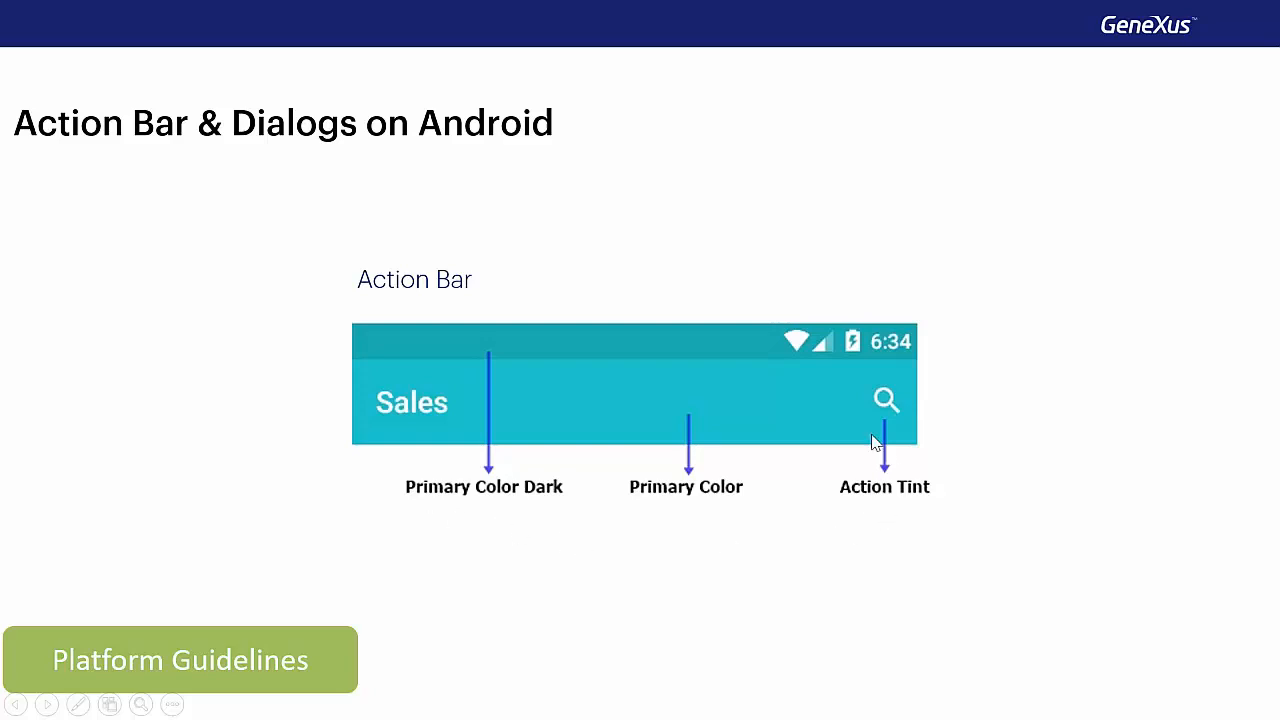
pyautogui.moveTo(895, 431)
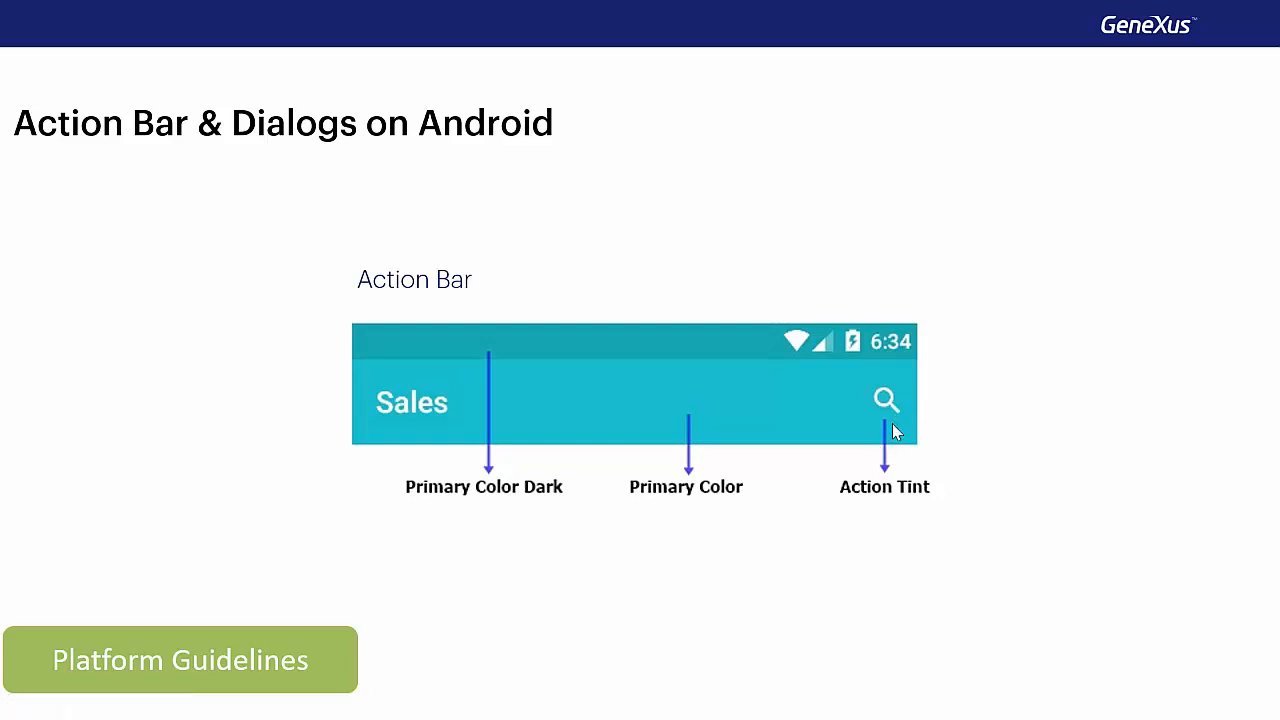
pyautogui.moveTo(920, 527)
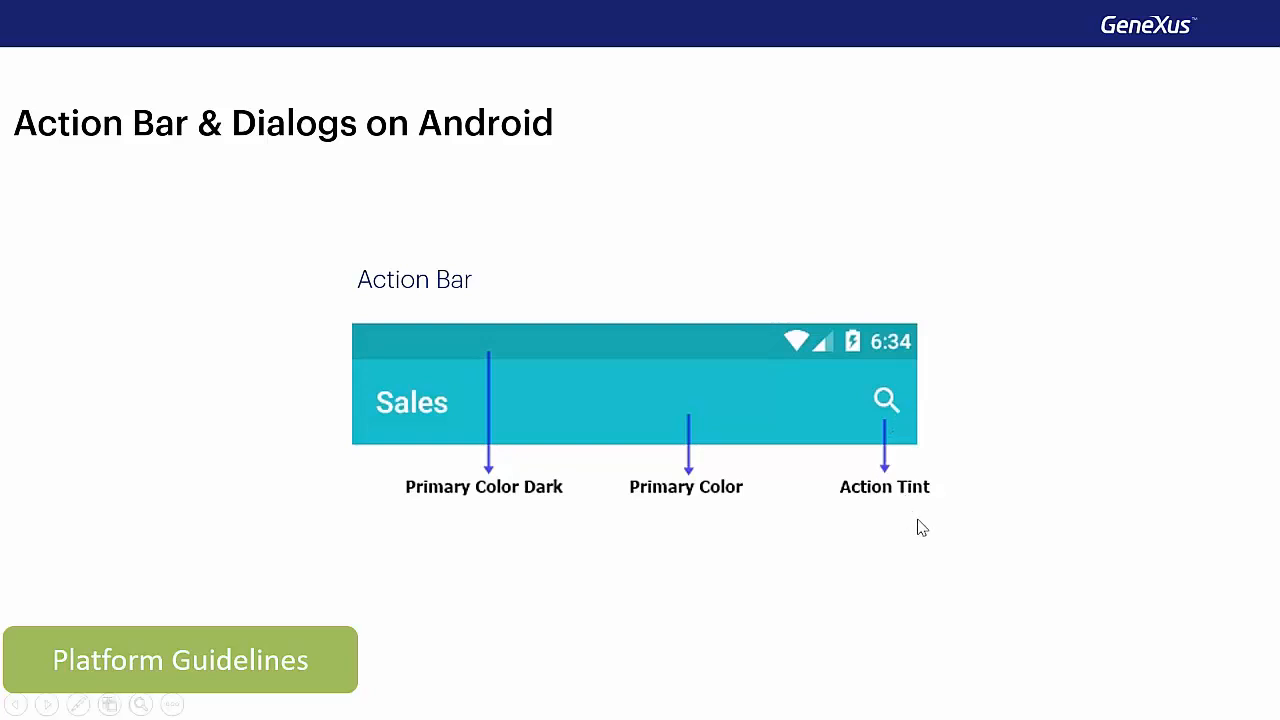
pyautogui.moveTo(872, 534)
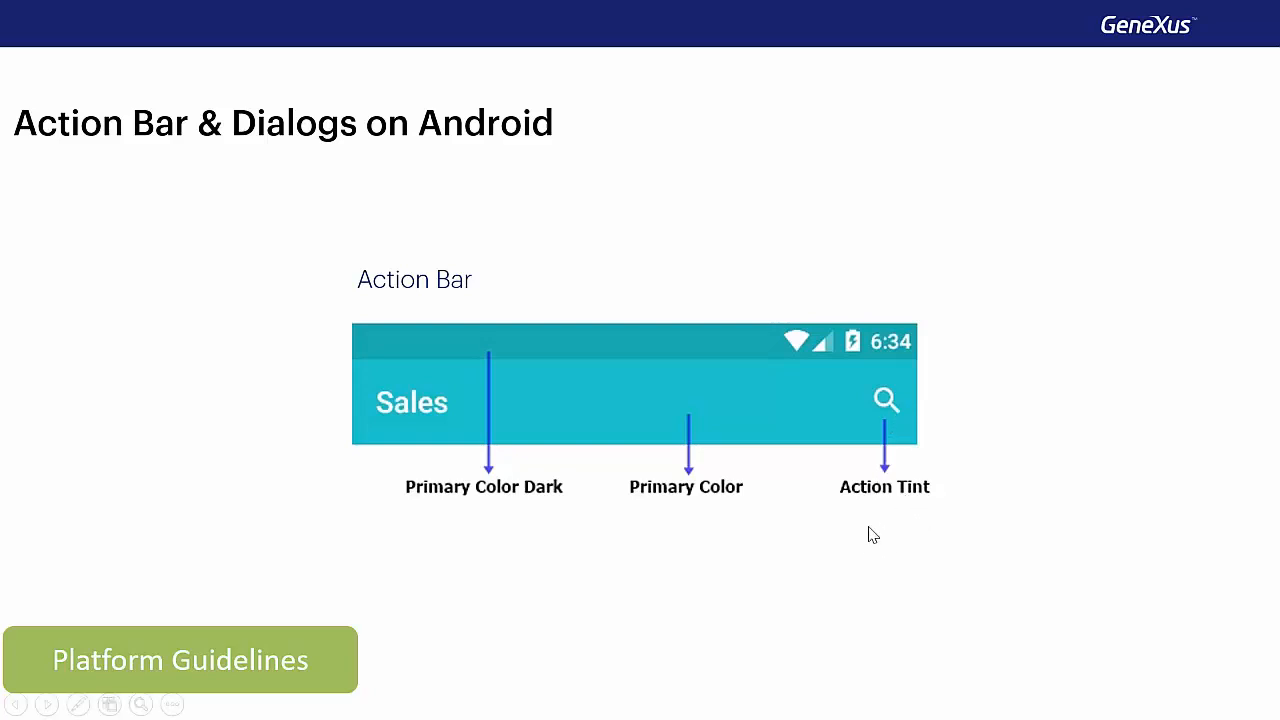
pyautogui.moveTo(883, 543)
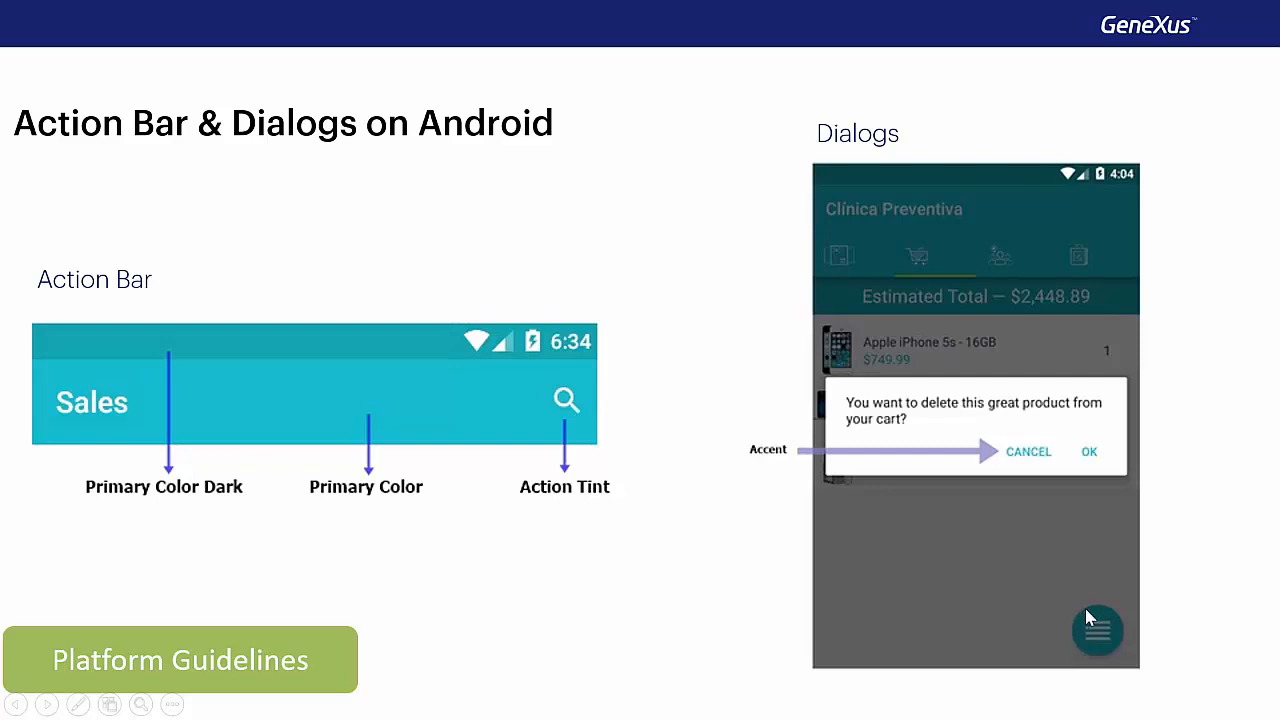
pyautogui.moveTo(987, 537)
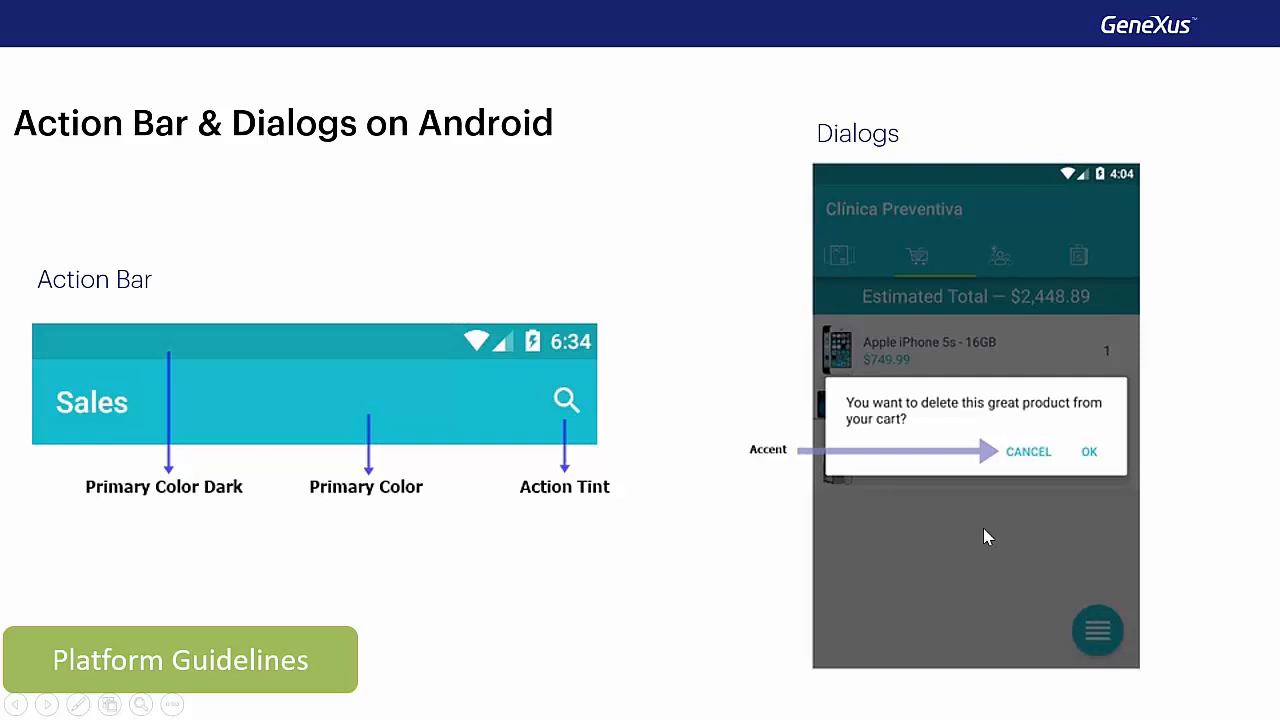
pyautogui.moveTo(950, 465)
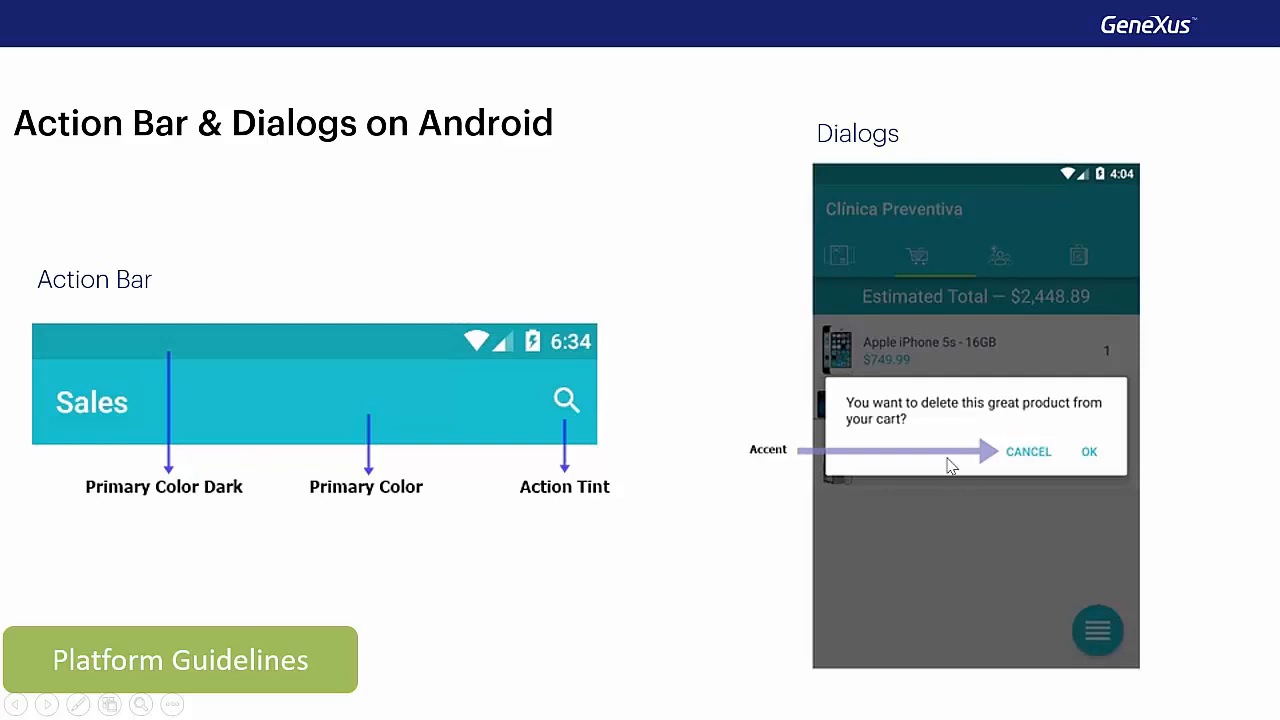
pyautogui.moveTo(996, 482)
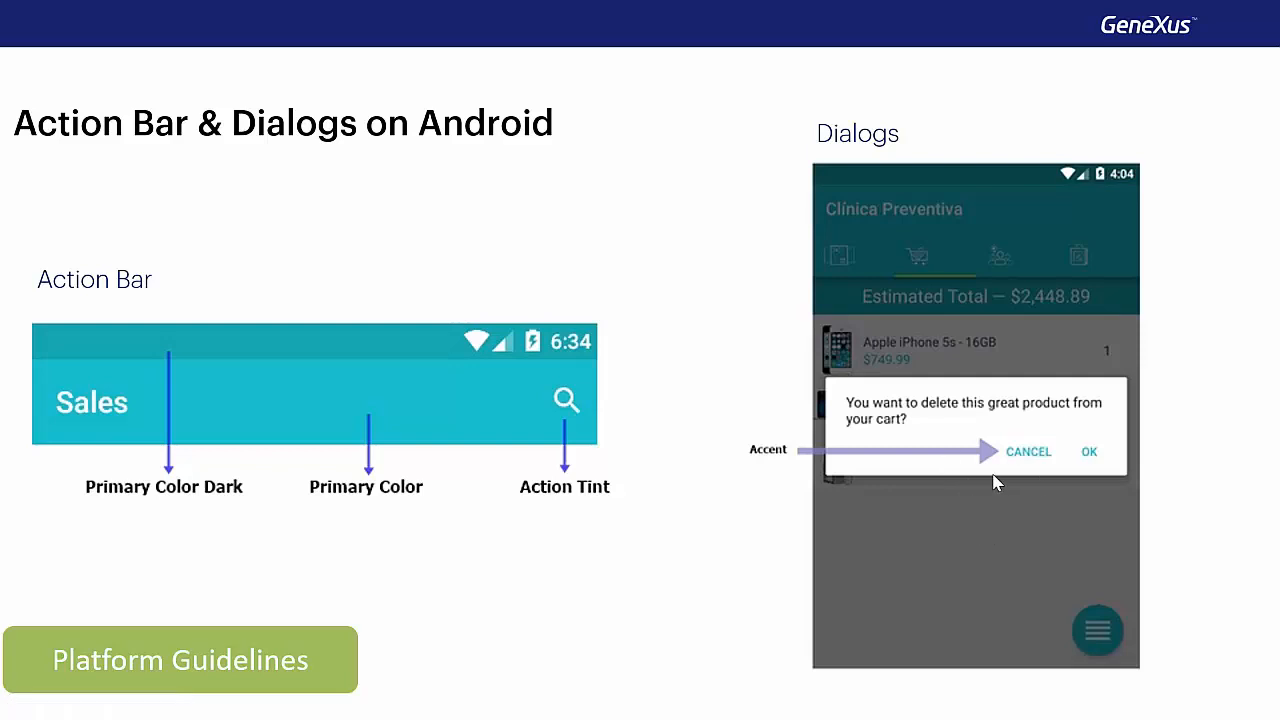
pyautogui.moveTo(702, 546)
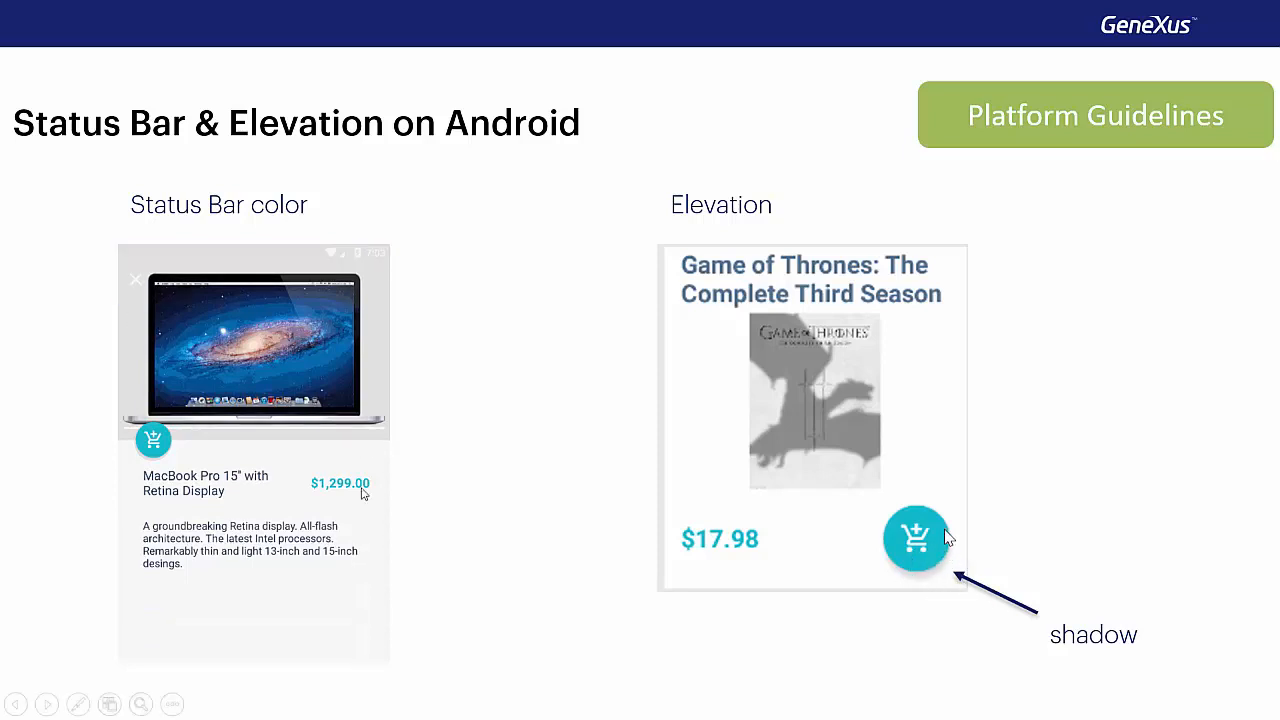
pyautogui.moveTo(930, 585)
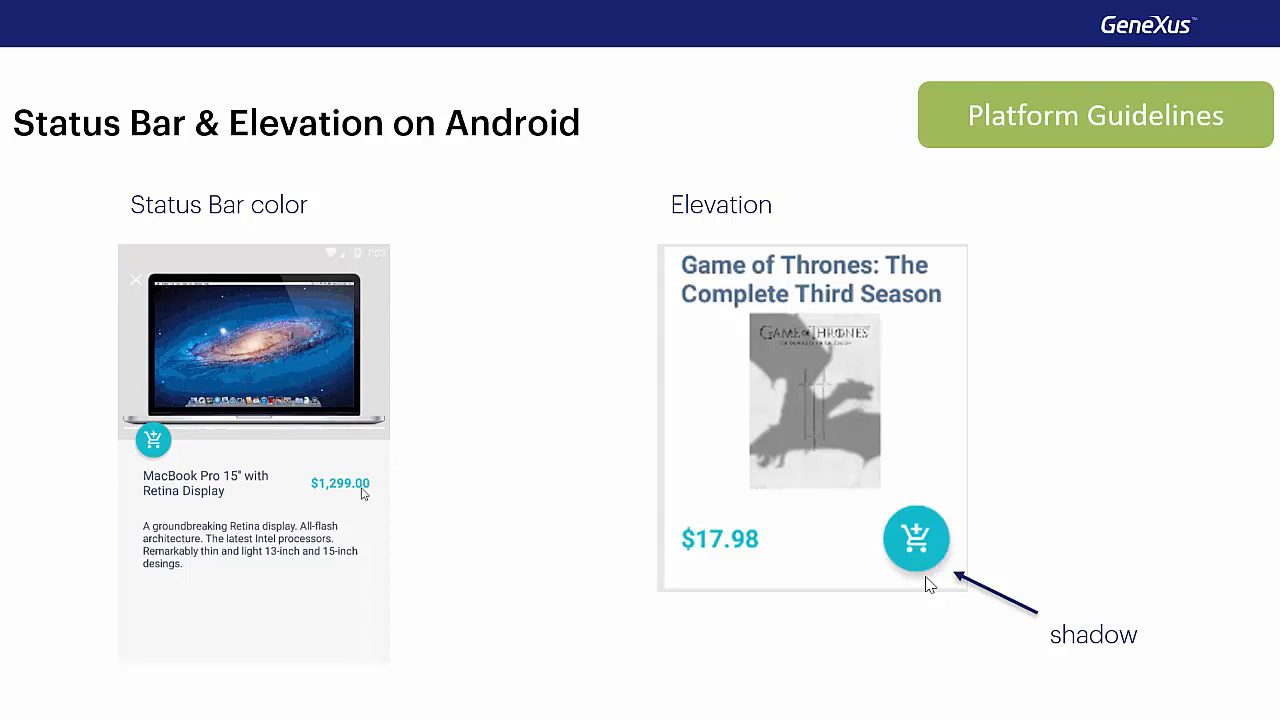
# Advance to the Tabs & Touch Ripples slide and play the tab strip and ripple demos
pyautogui.press('Right')
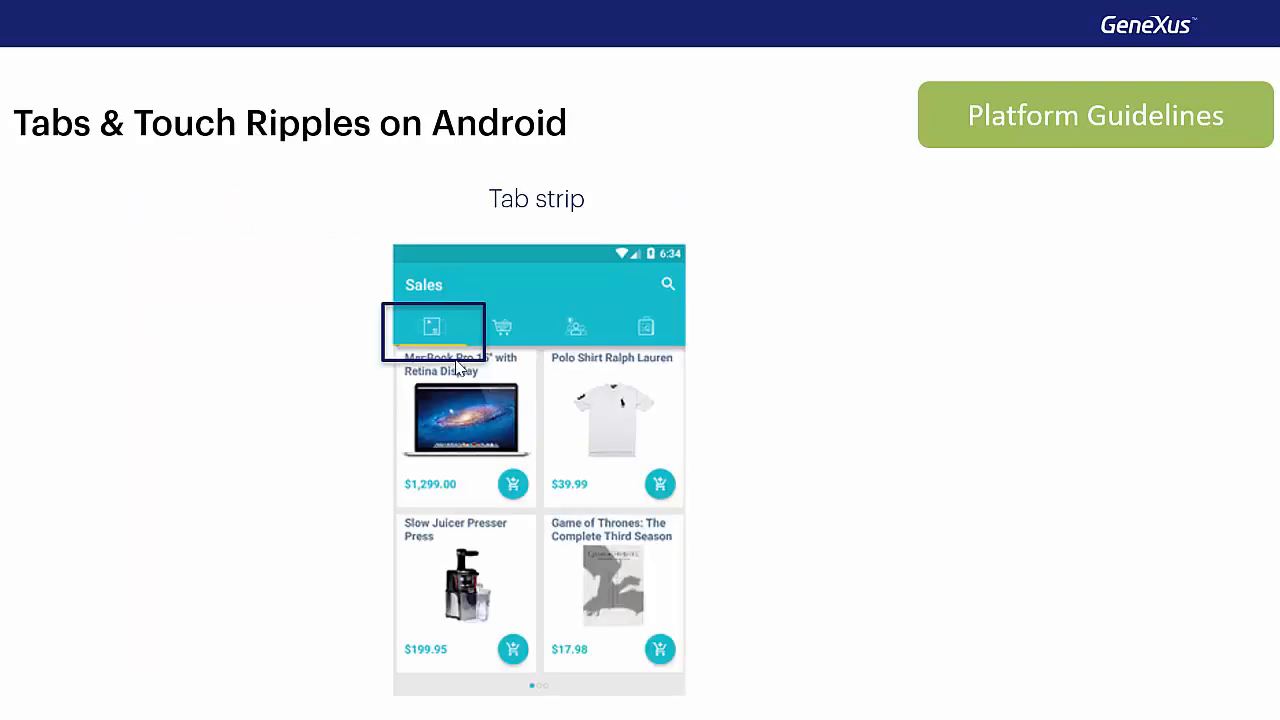
pyautogui.moveTo(696, 578)
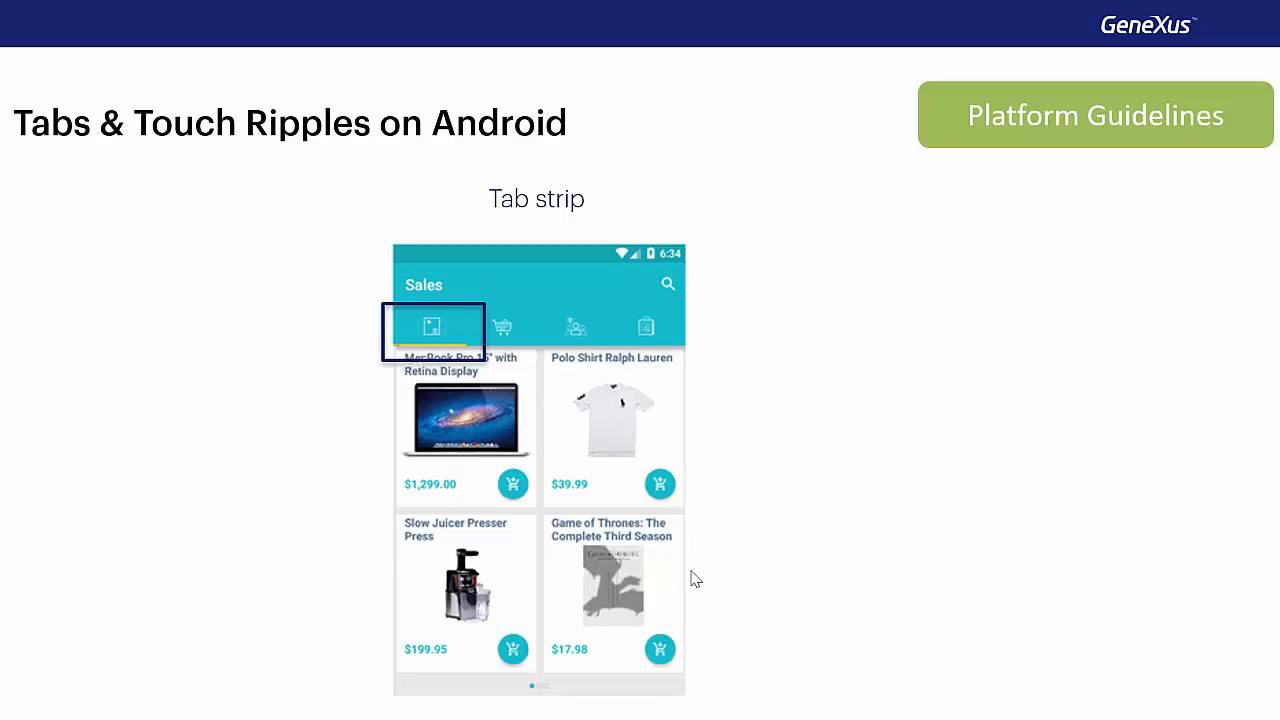
pyautogui.moveTo(710, 604)
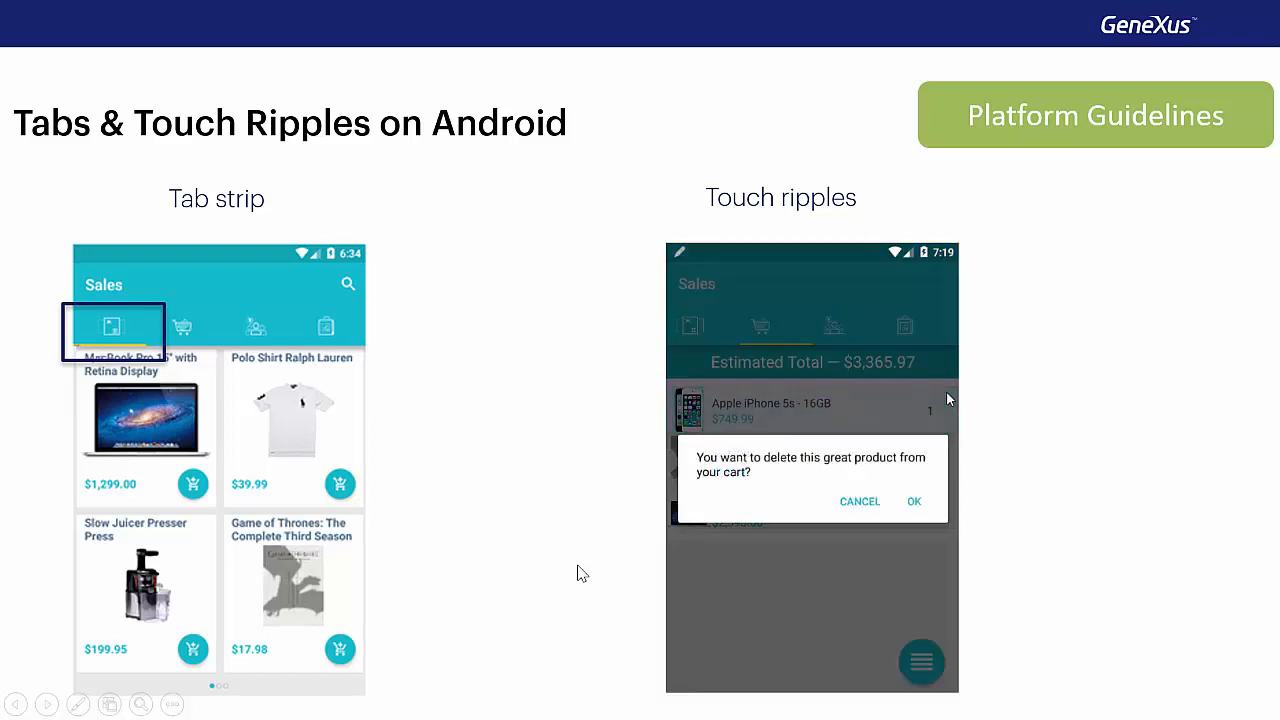
pyautogui.click(913, 501)
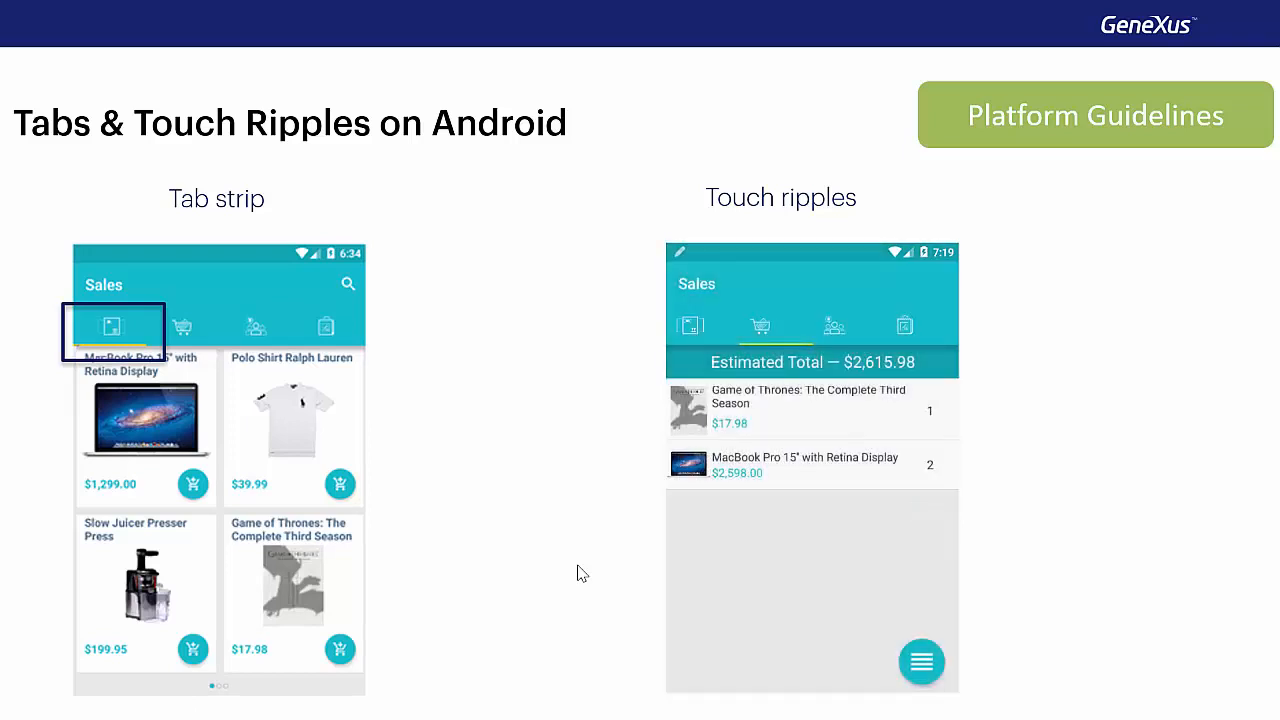
pyautogui.click(921, 661)
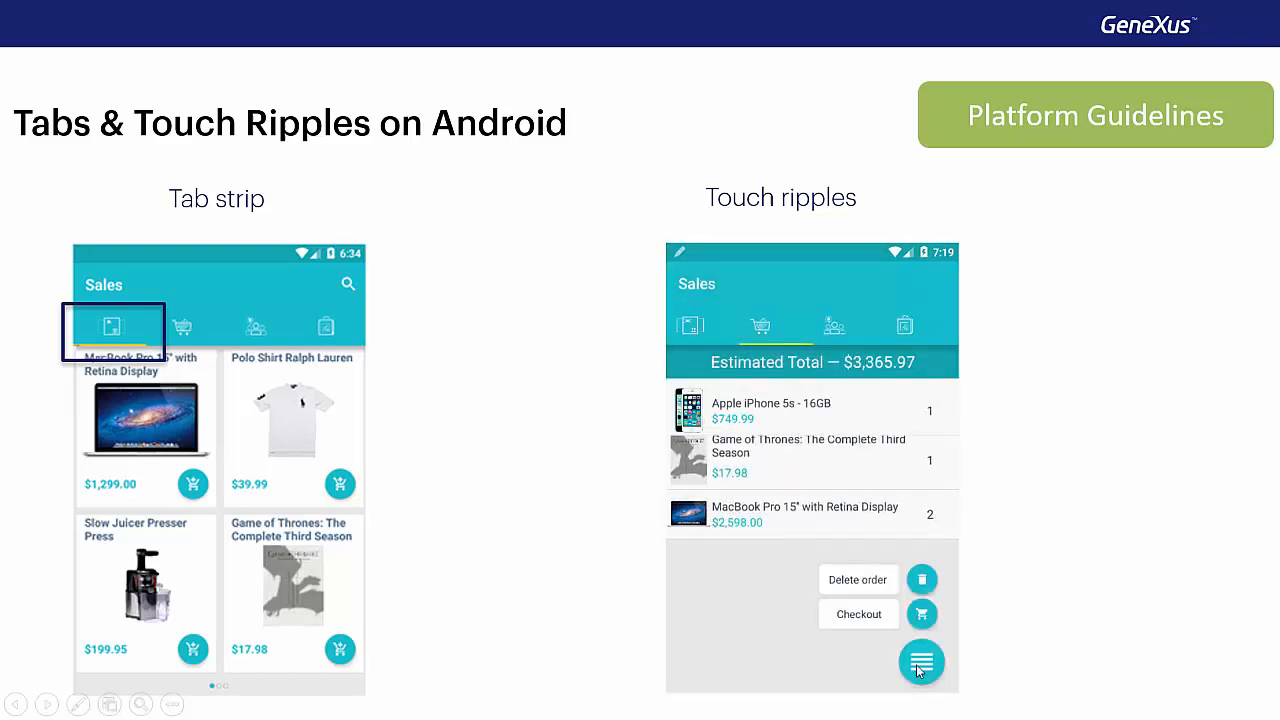
pyautogui.click(921, 662)
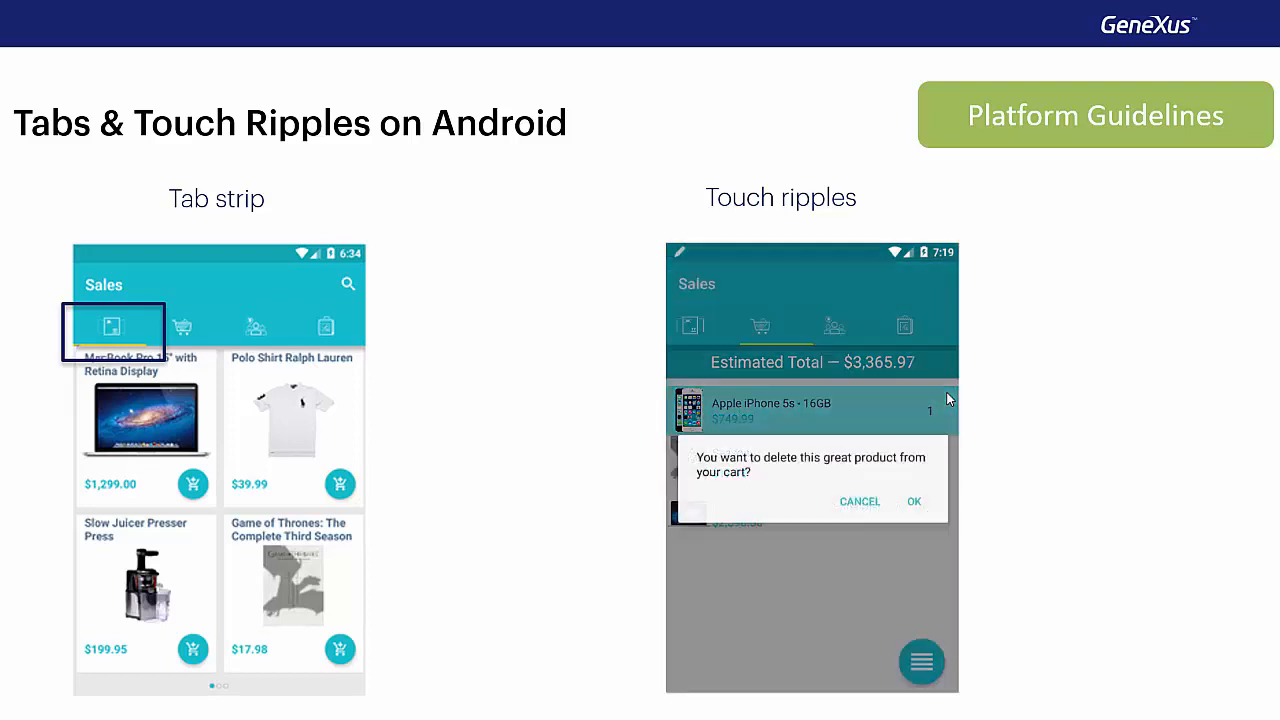
pyautogui.click(912, 501)
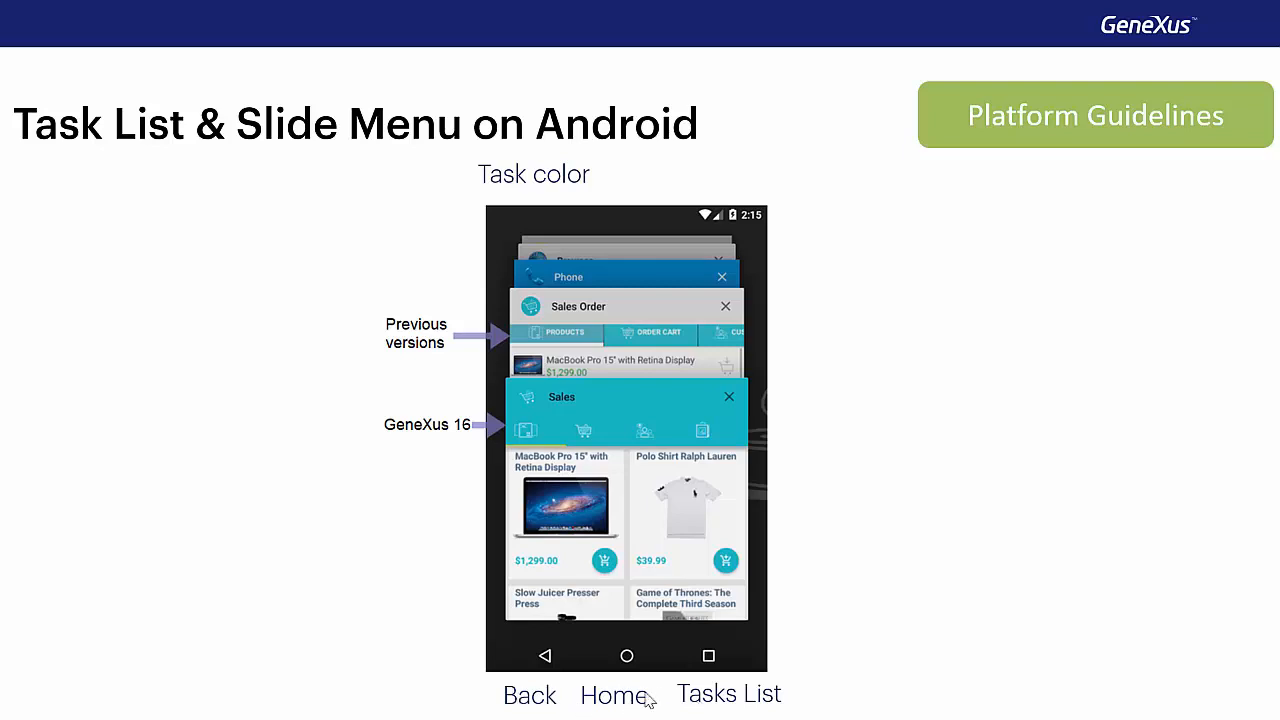
pyautogui.moveTo(430, 668)
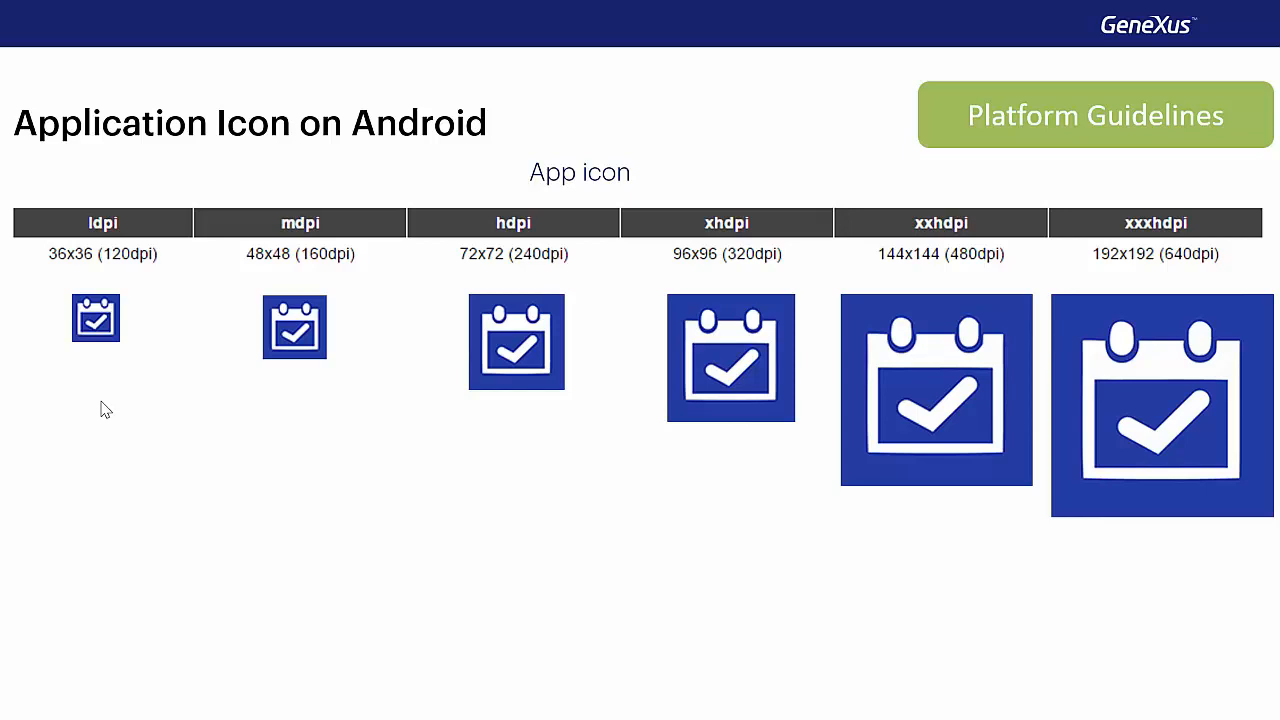
pyautogui.moveTo(120, 302)
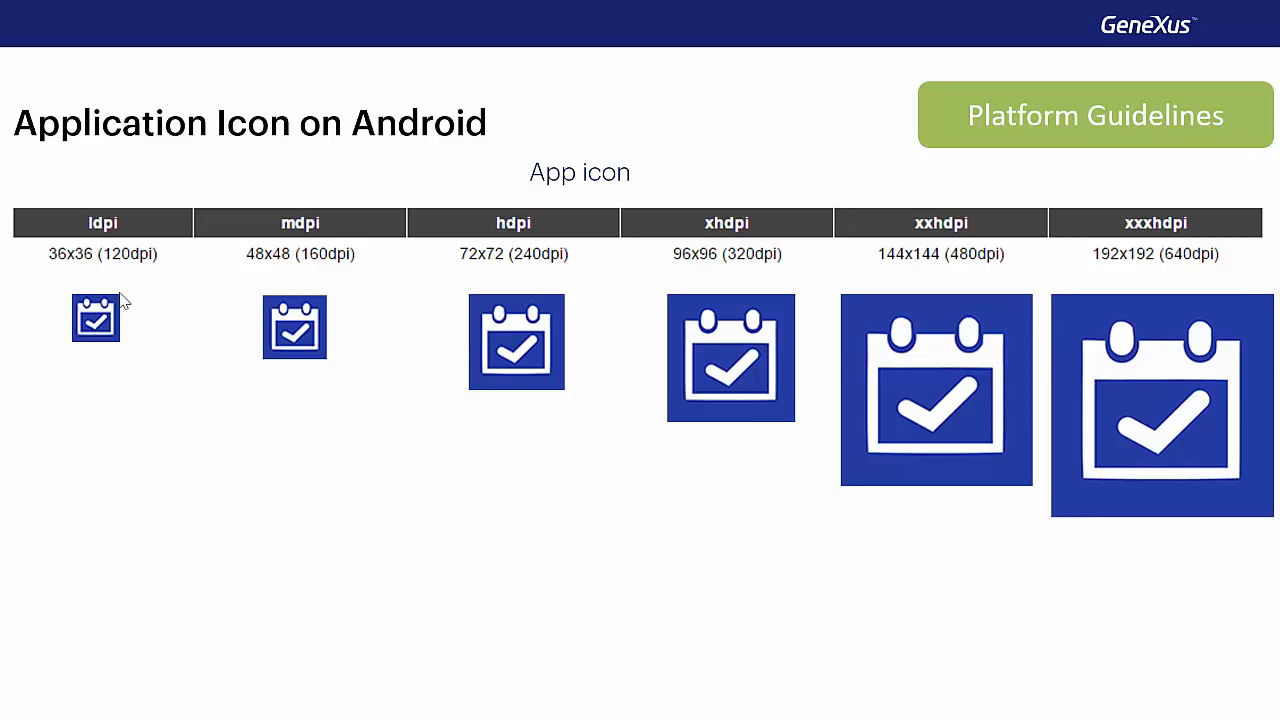
pyautogui.moveTo(137, 310)
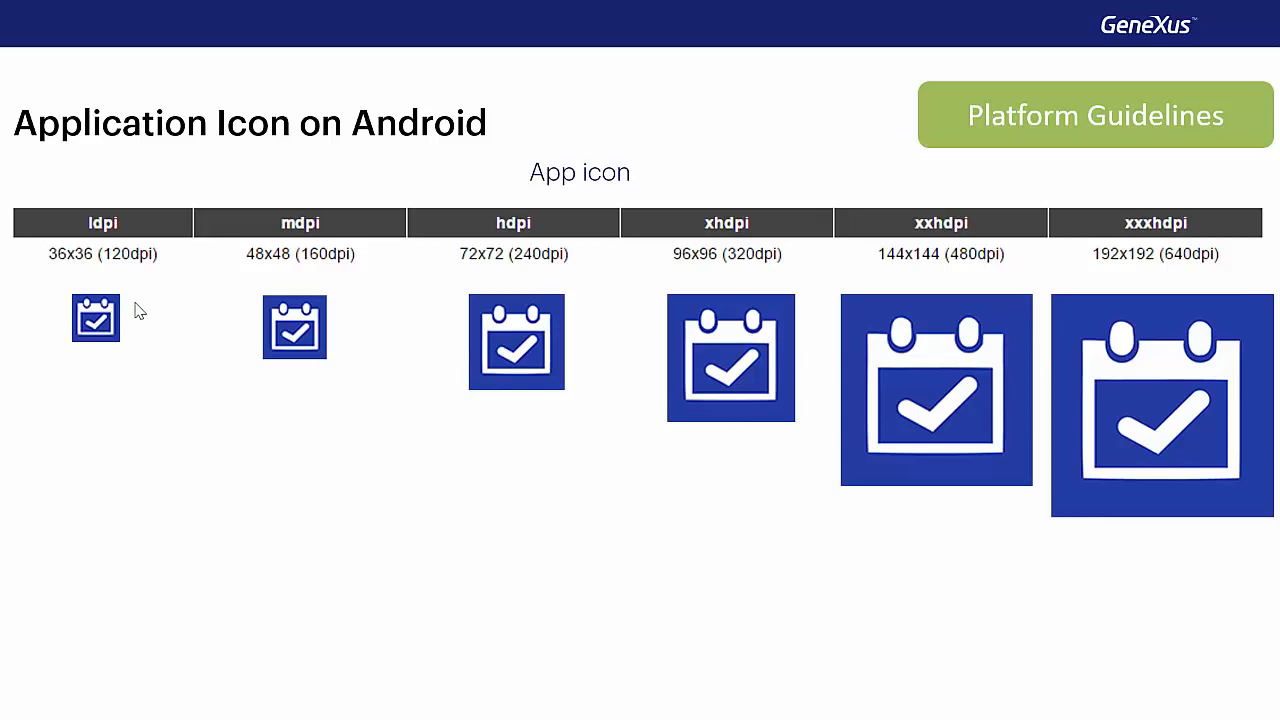
pyautogui.moveTo(95, 295)
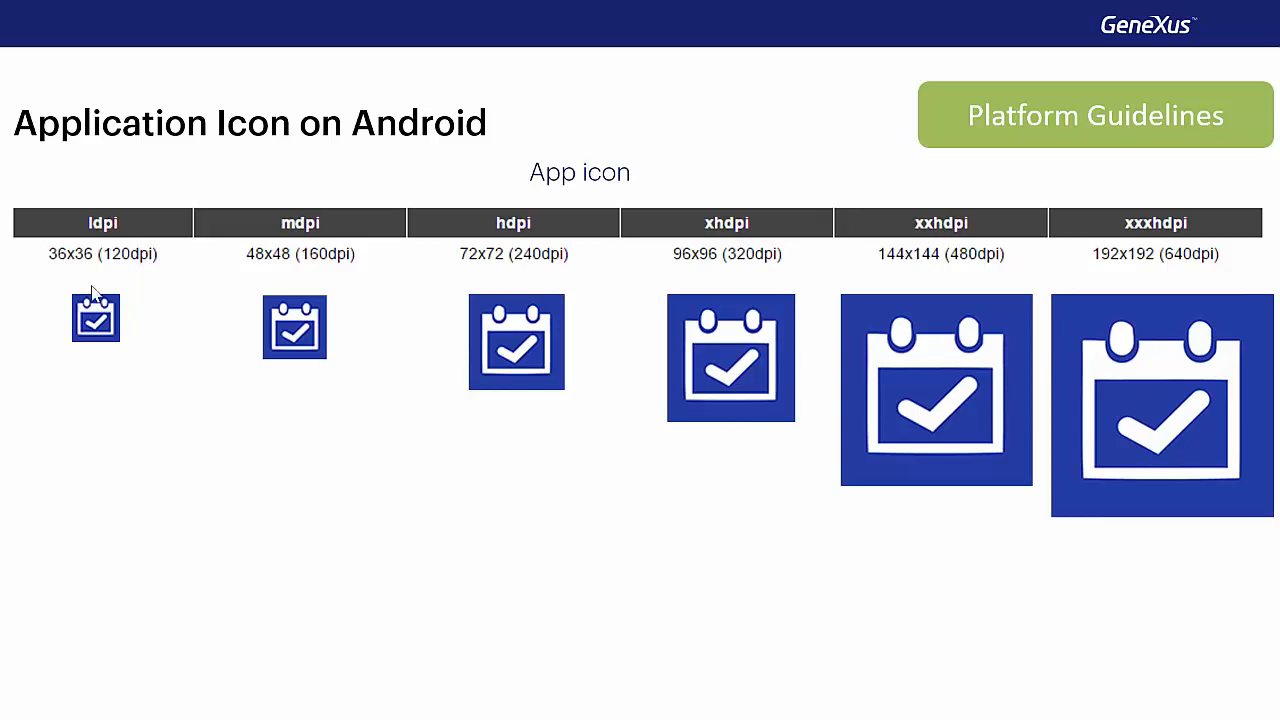
pyautogui.moveTo(138, 338)
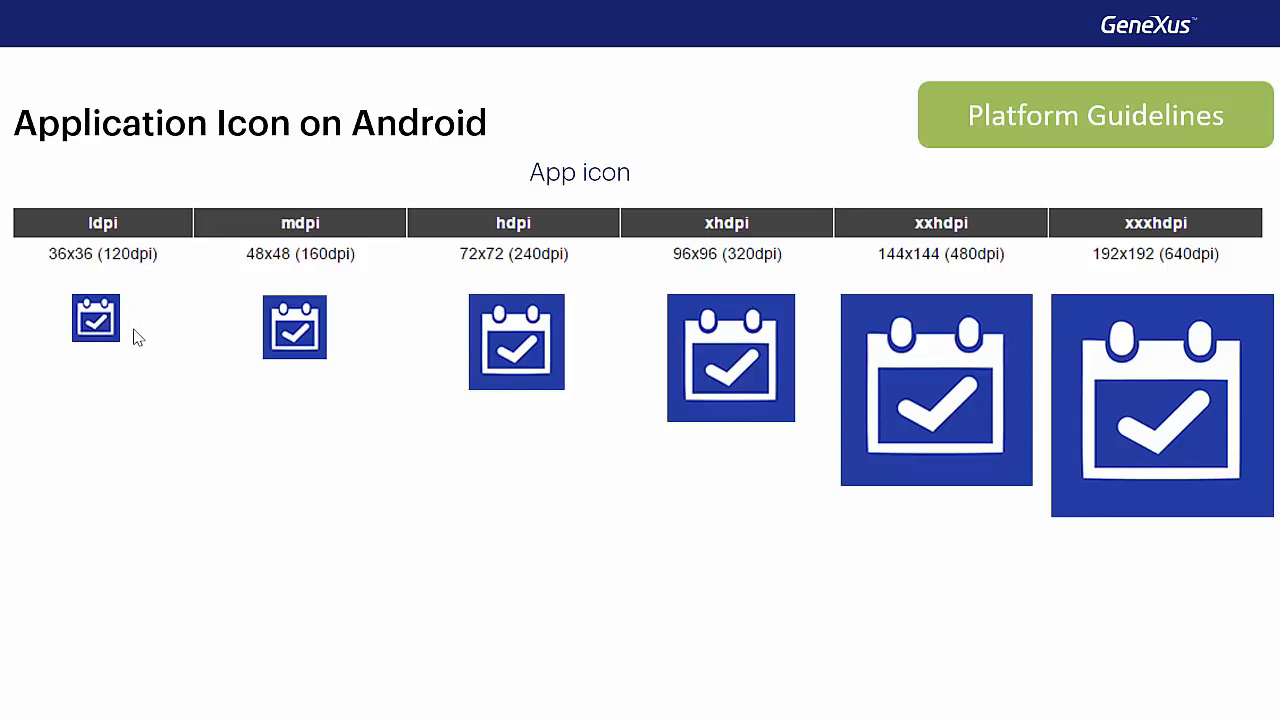
pyautogui.moveTo(316, 366)
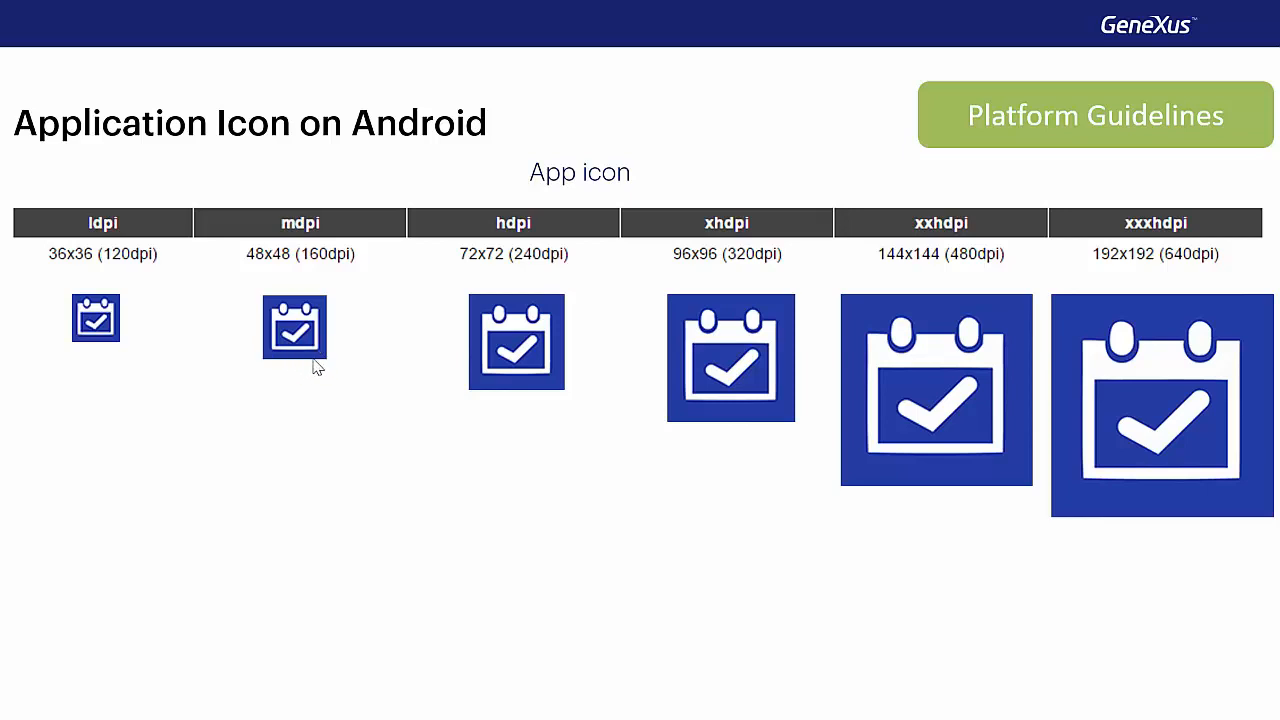
pyautogui.moveTo(707, 410)
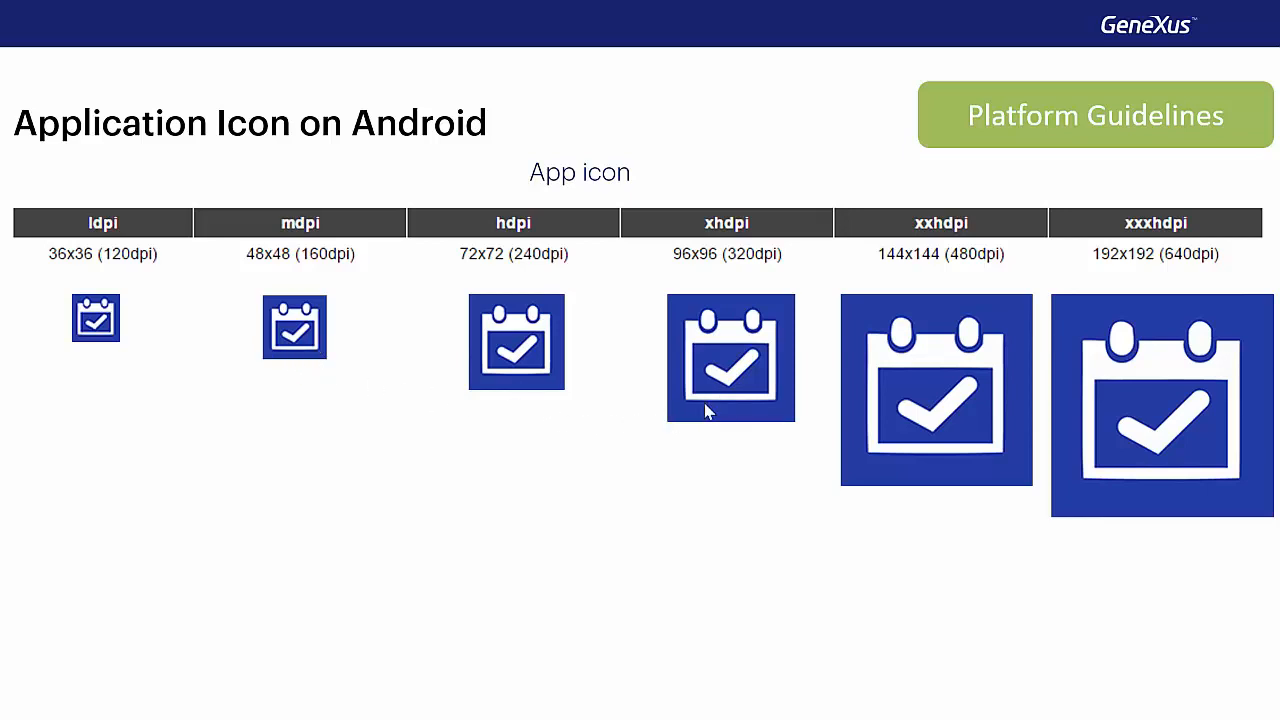
pyautogui.moveTo(370, 567)
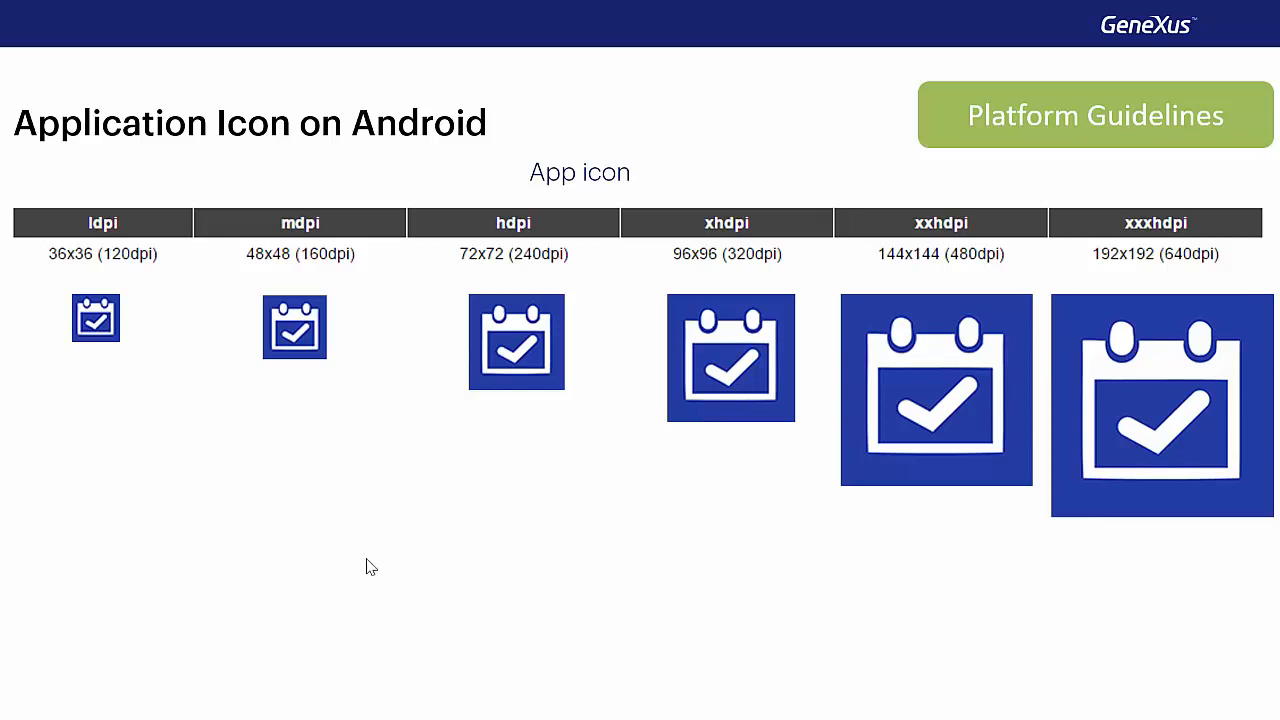